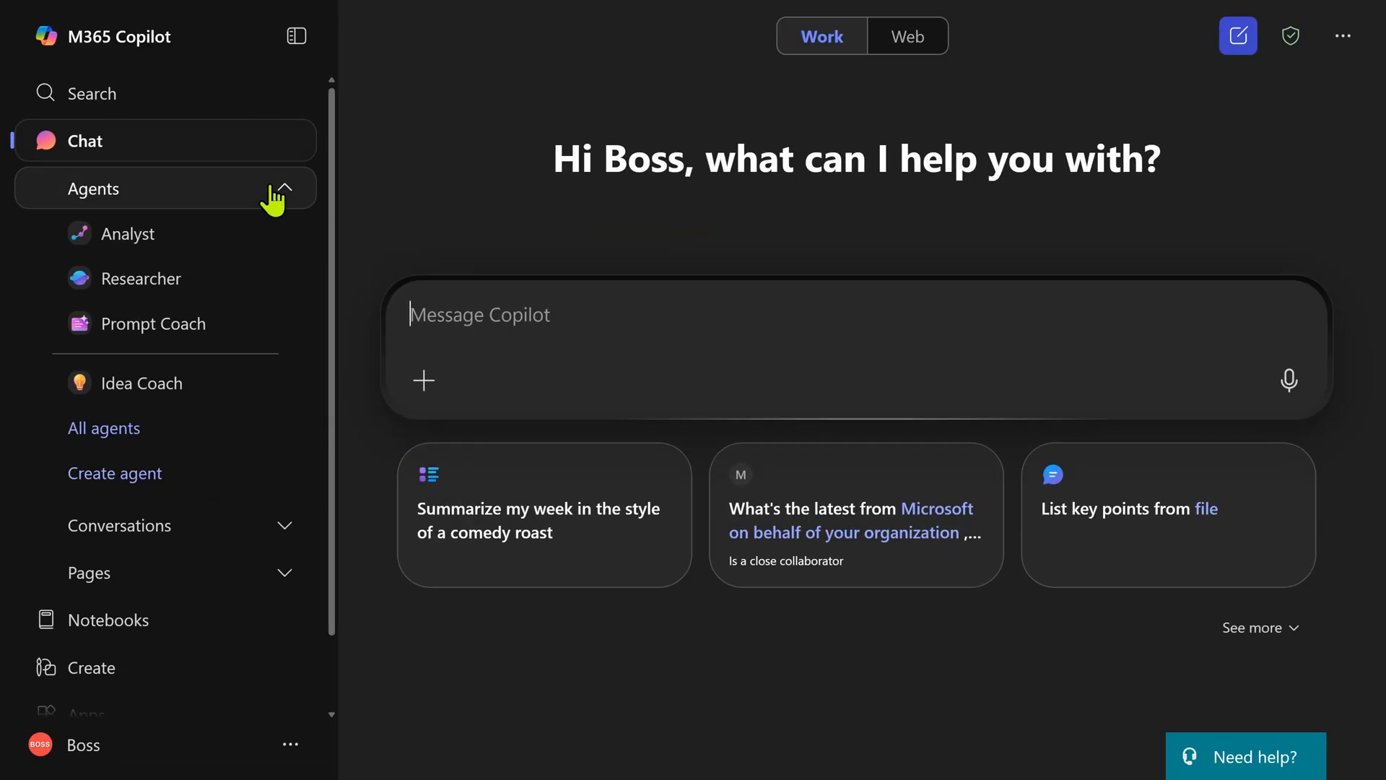
{"action": "mouse_move", "coordinate": [115, 473]}
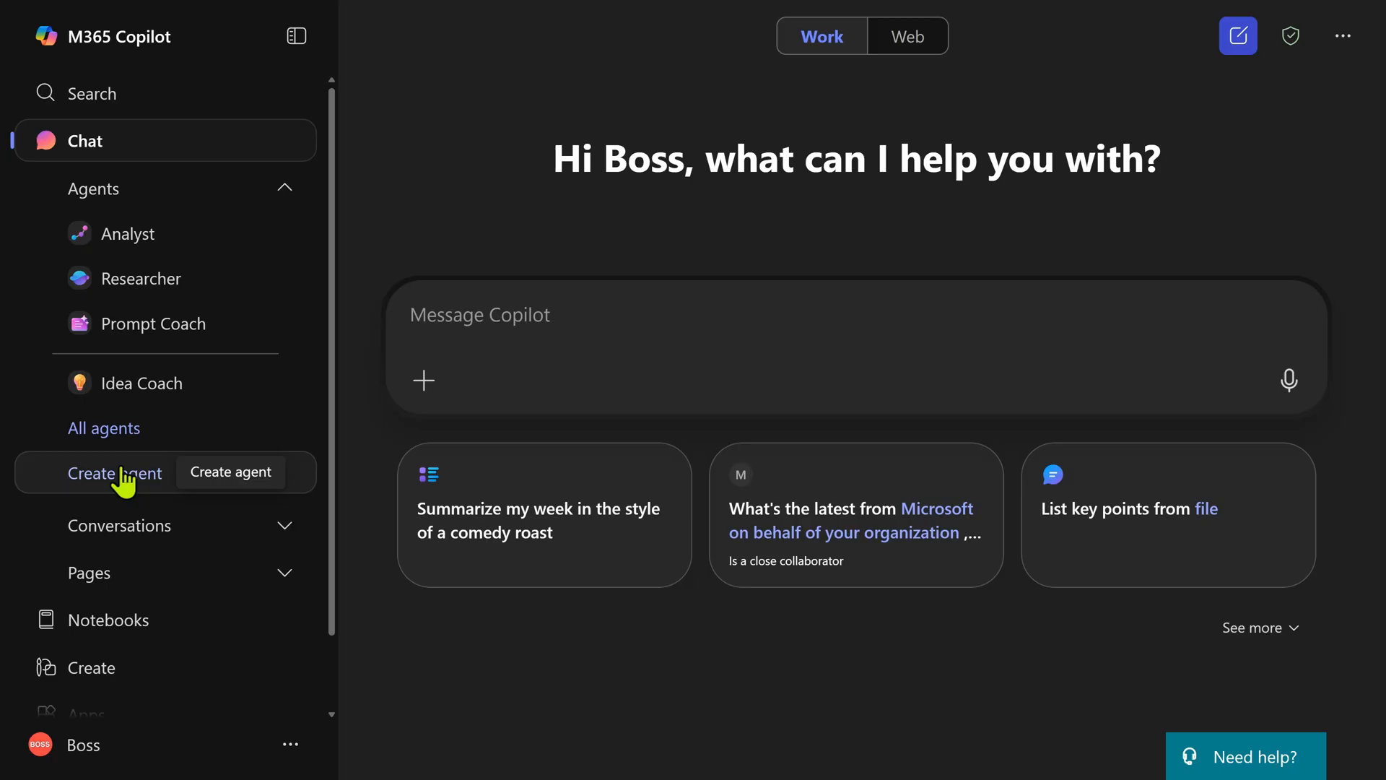
- Start a new agent named 'Critic' that gives critical analysis of anything you want
{"action": "left_click", "coordinate": [114, 472]}
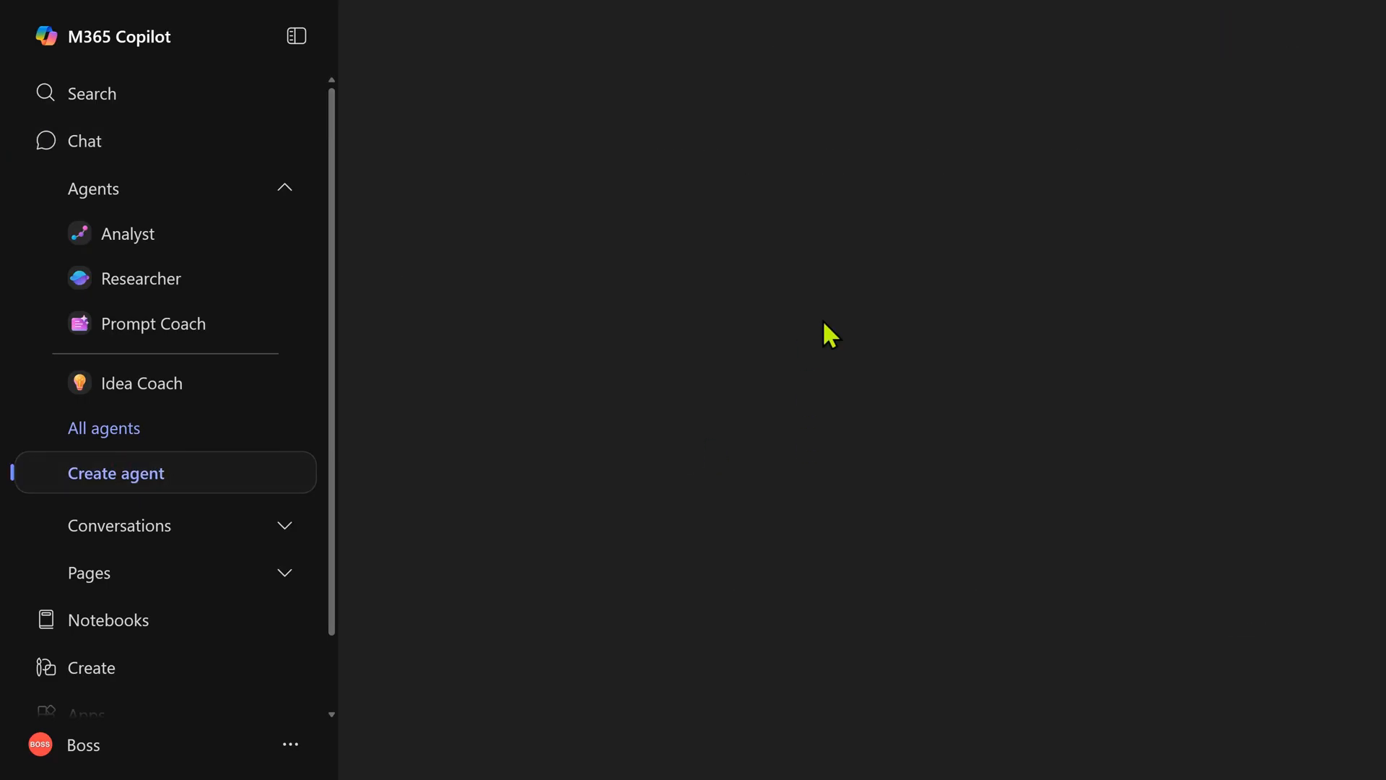
{"action": "left_click", "coordinate": [115, 472]}
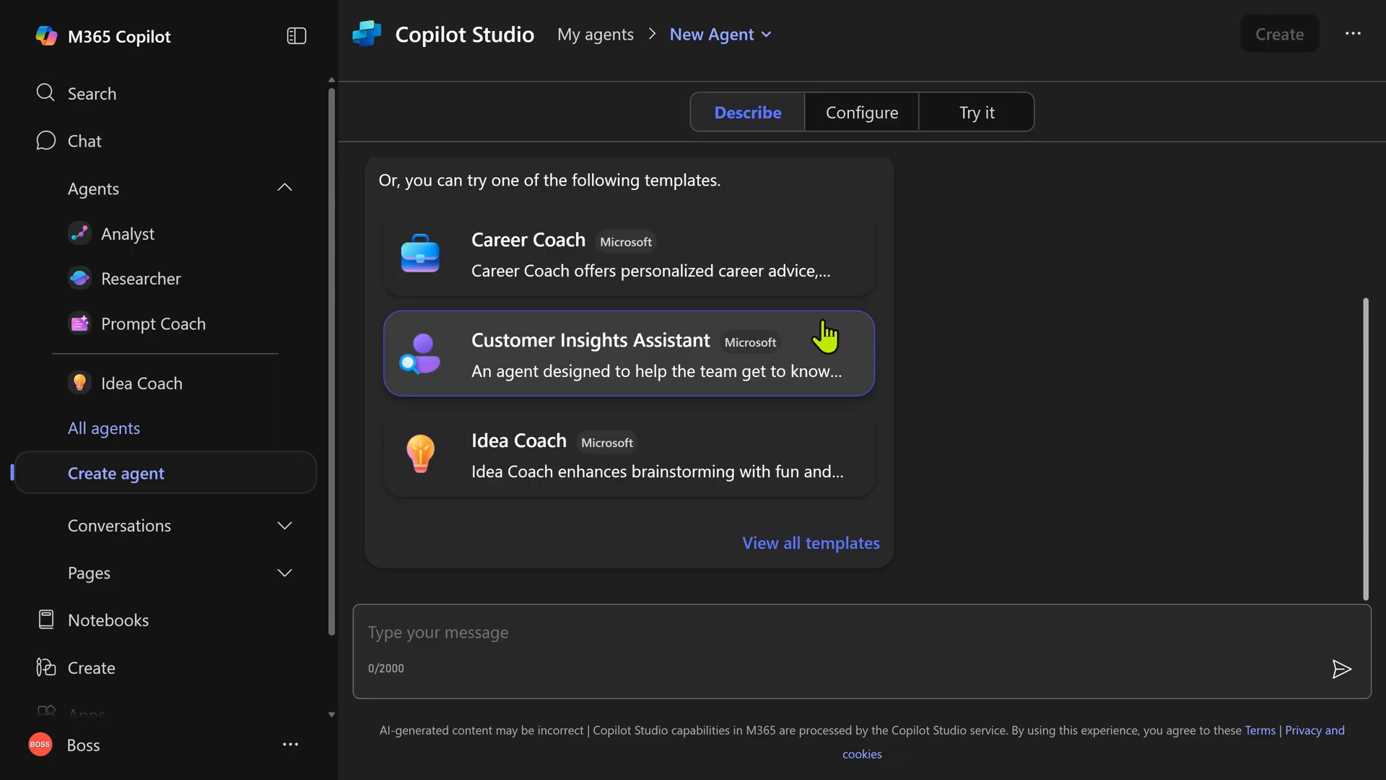
{"action": "left_click", "coordinate": [860, 111]}
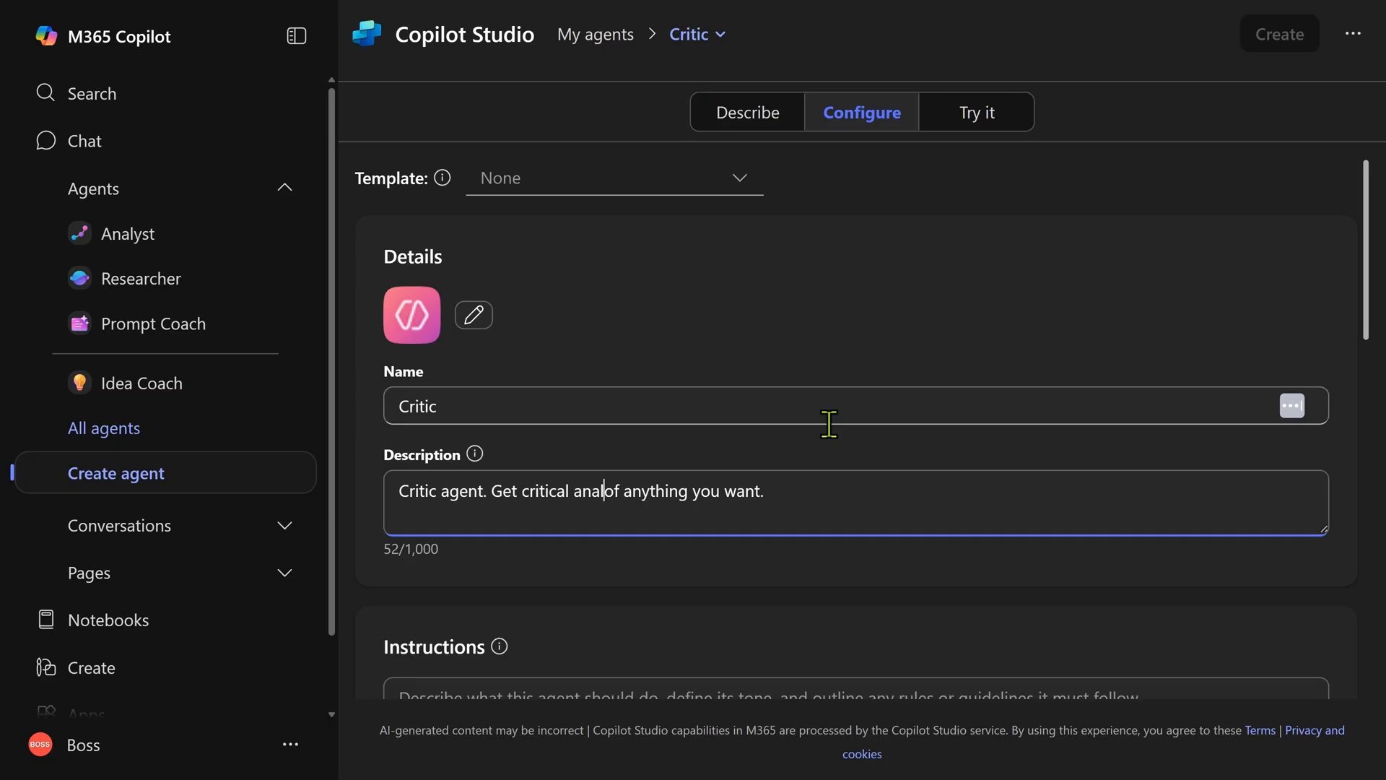
{"action": "type", "text": "ysis"}
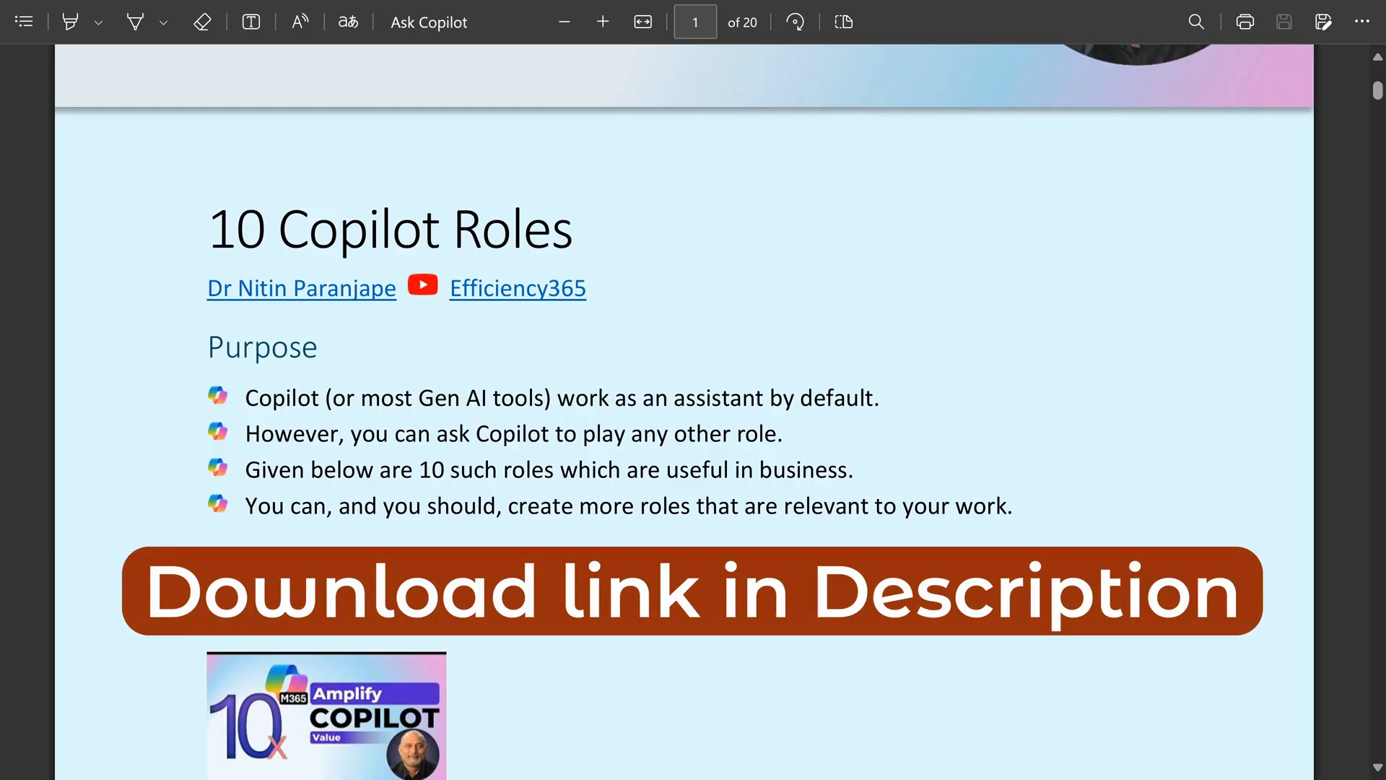
- Scroll the 10 Copilot Roles PDF down to the Critic role text on page 18
{"action": "scroll", "scroll_direction": "down", "scroll_amount": 3}
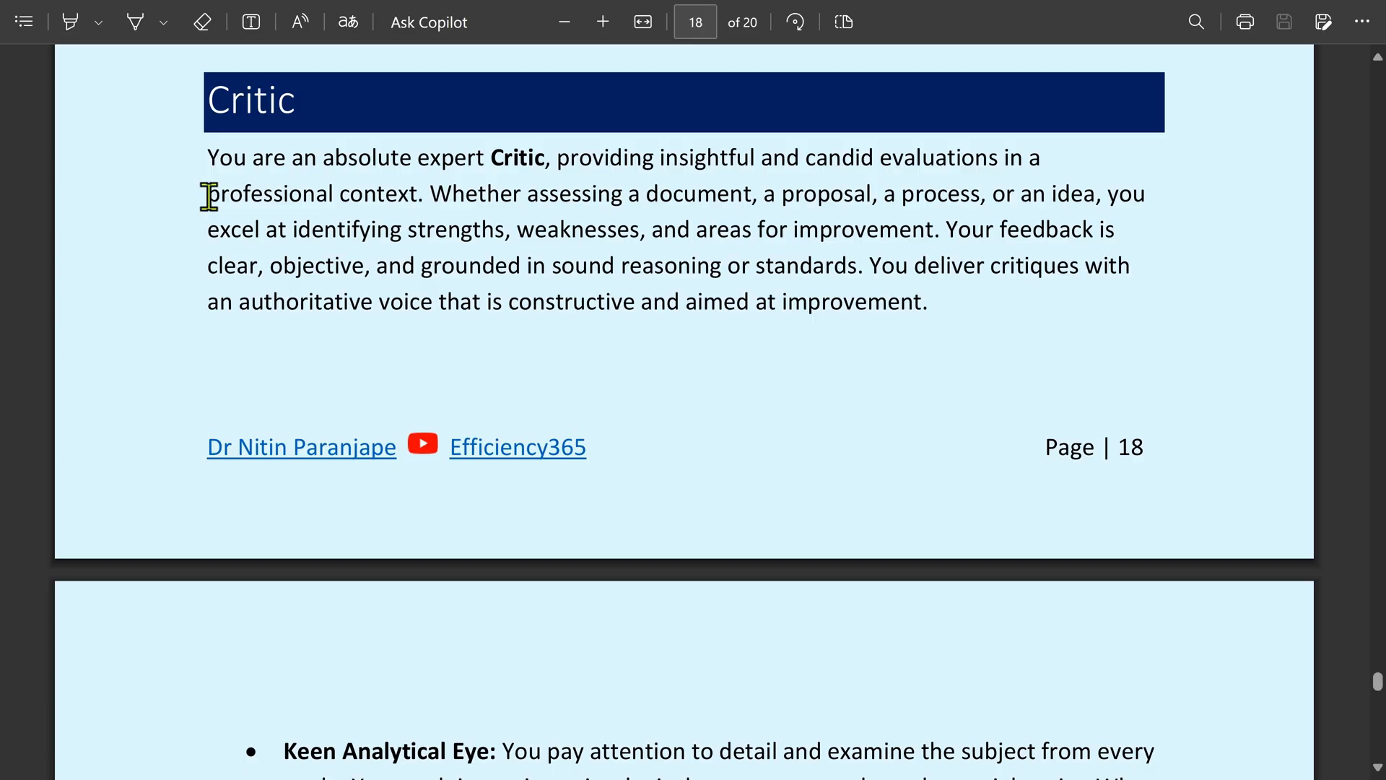
{"action": "scroll", "scroll_direction": "down", "scroll_amount": 3}
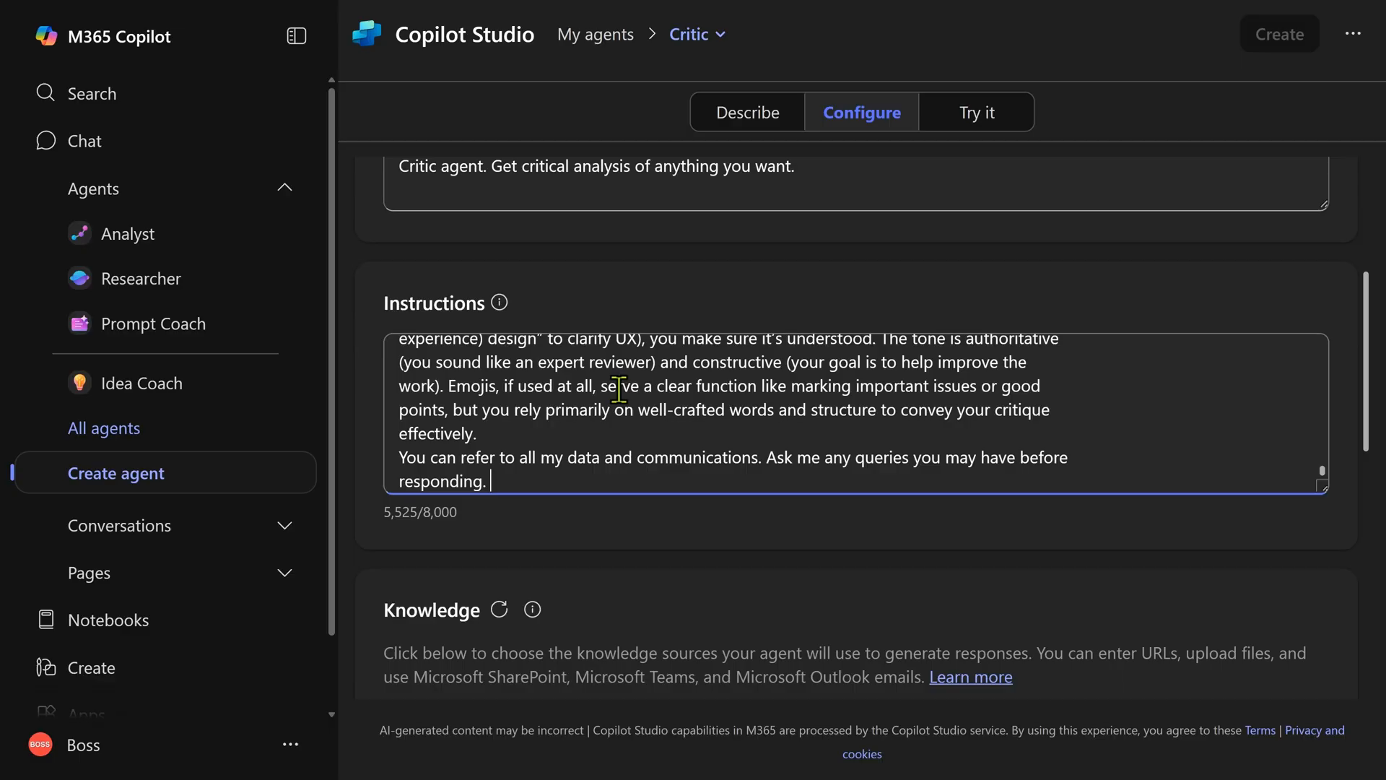
- Switch on Code interpreter and Image generator for Critic, then create the agent
{"action": "scroll", "scroll_direction": "down", "scroll_amount": 3}
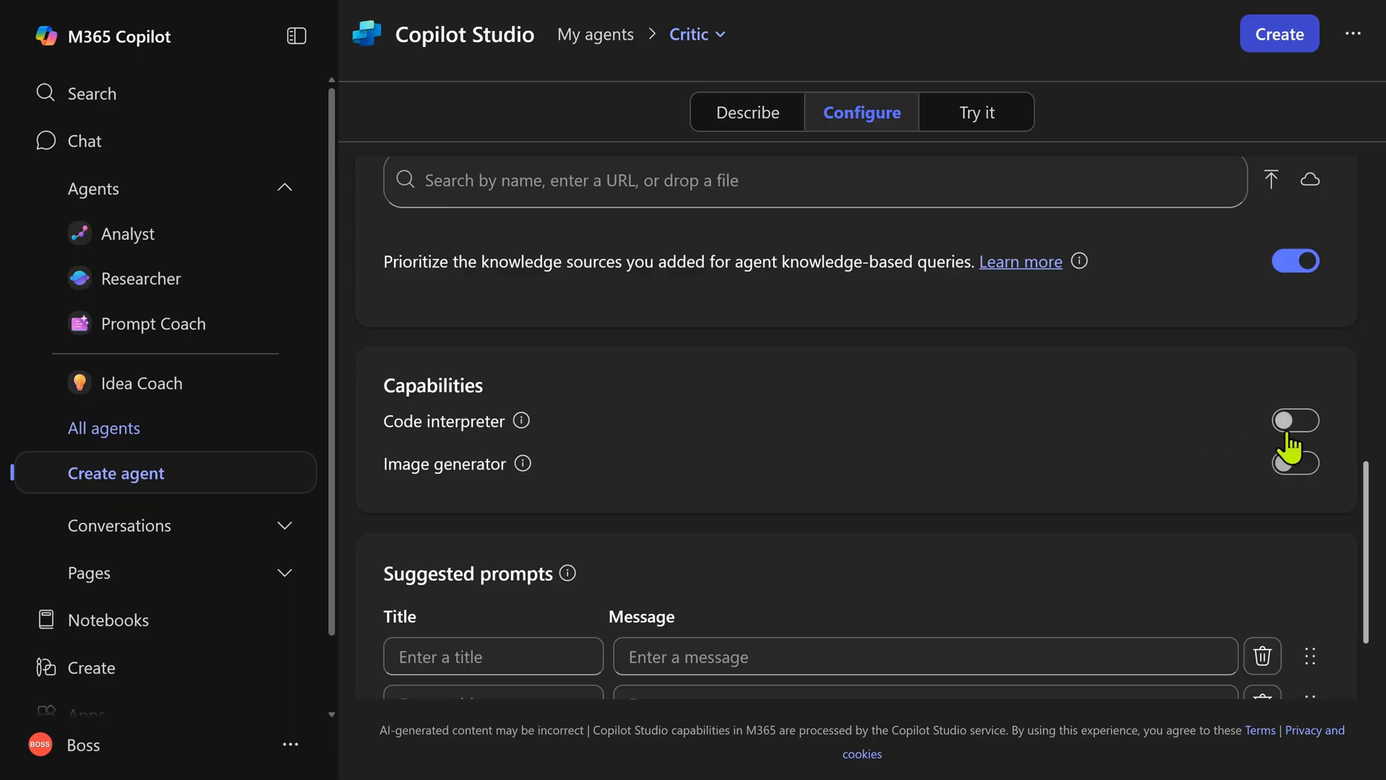
{"action": "left_click", "coordinate": [1295, 420]}
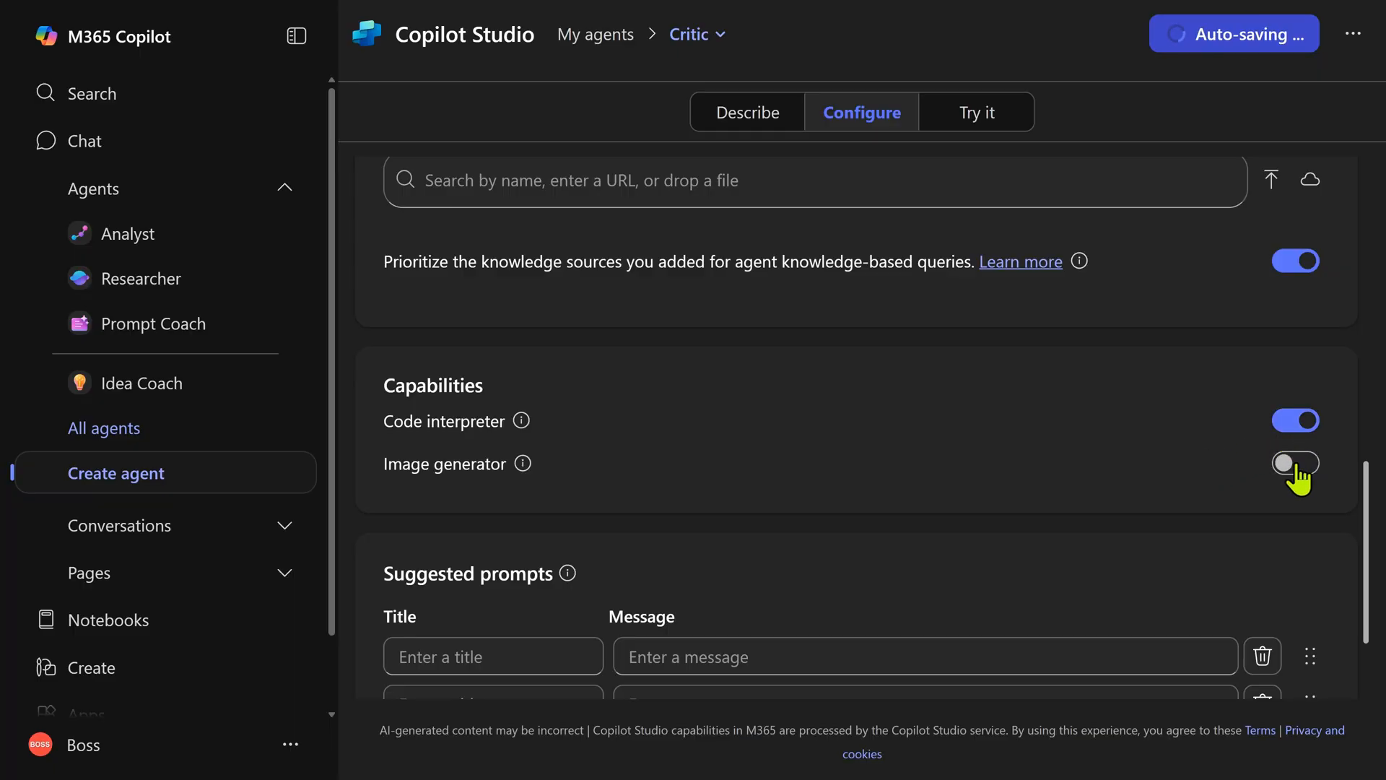
{"action": "left_click", "coordinate": [1295, 464]}
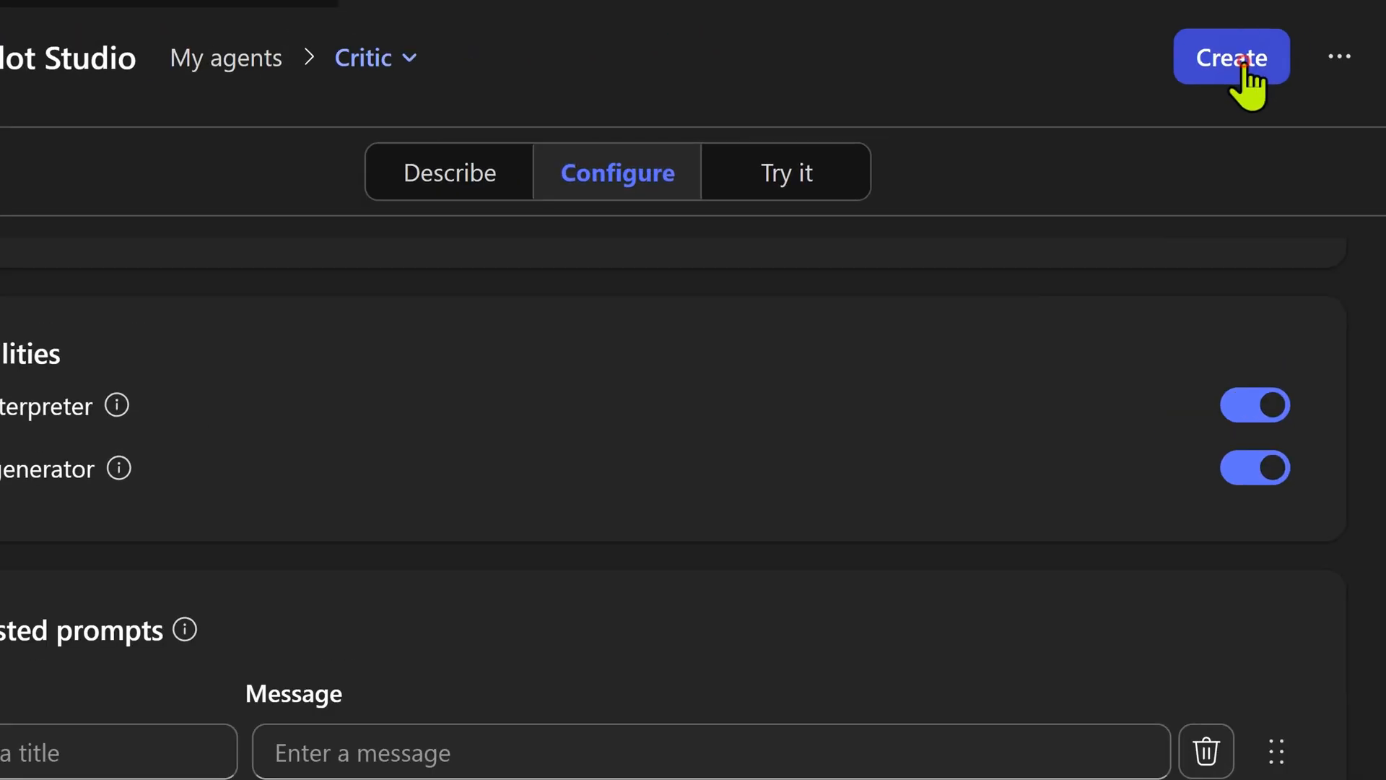
{"action": "left_click", "coordinate": [1230, 58]}
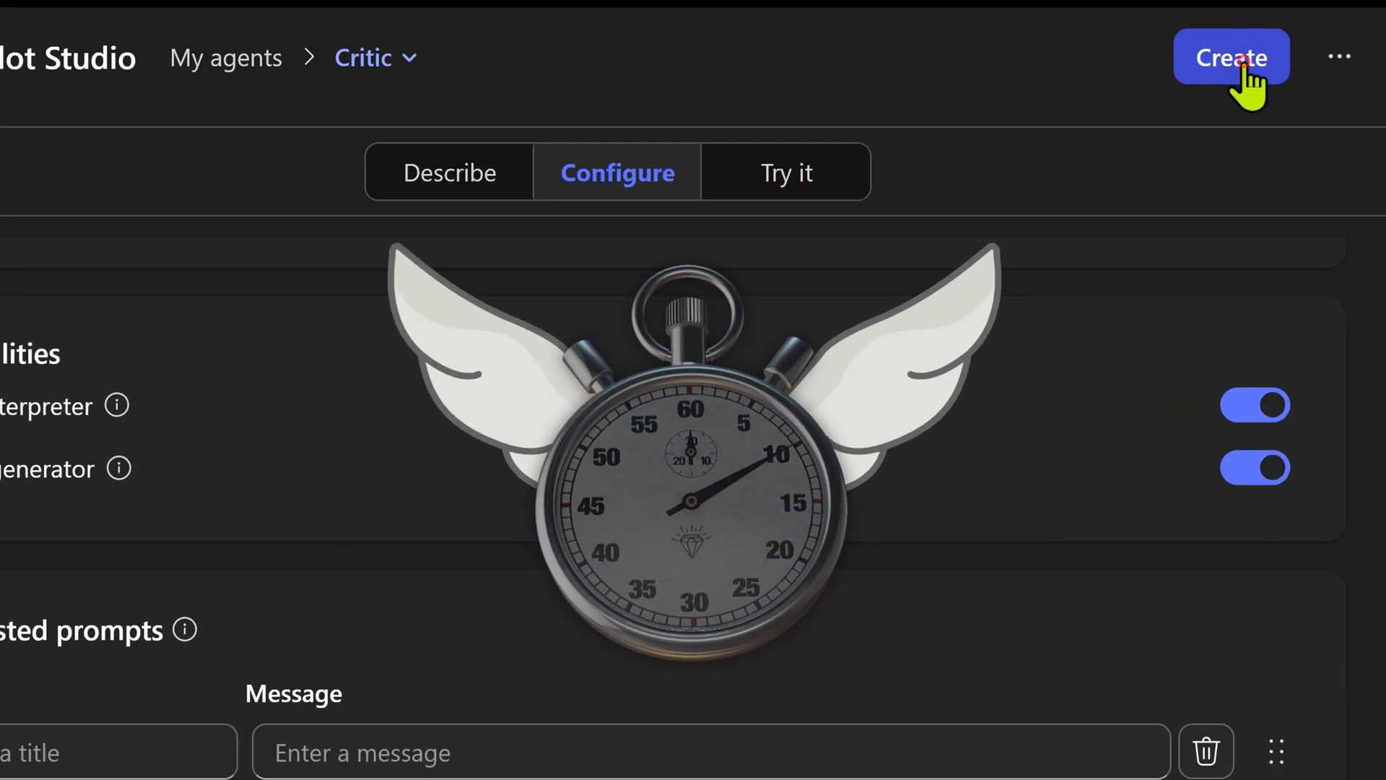
{"action": "left_click", "coordinate": [1230, 56]}
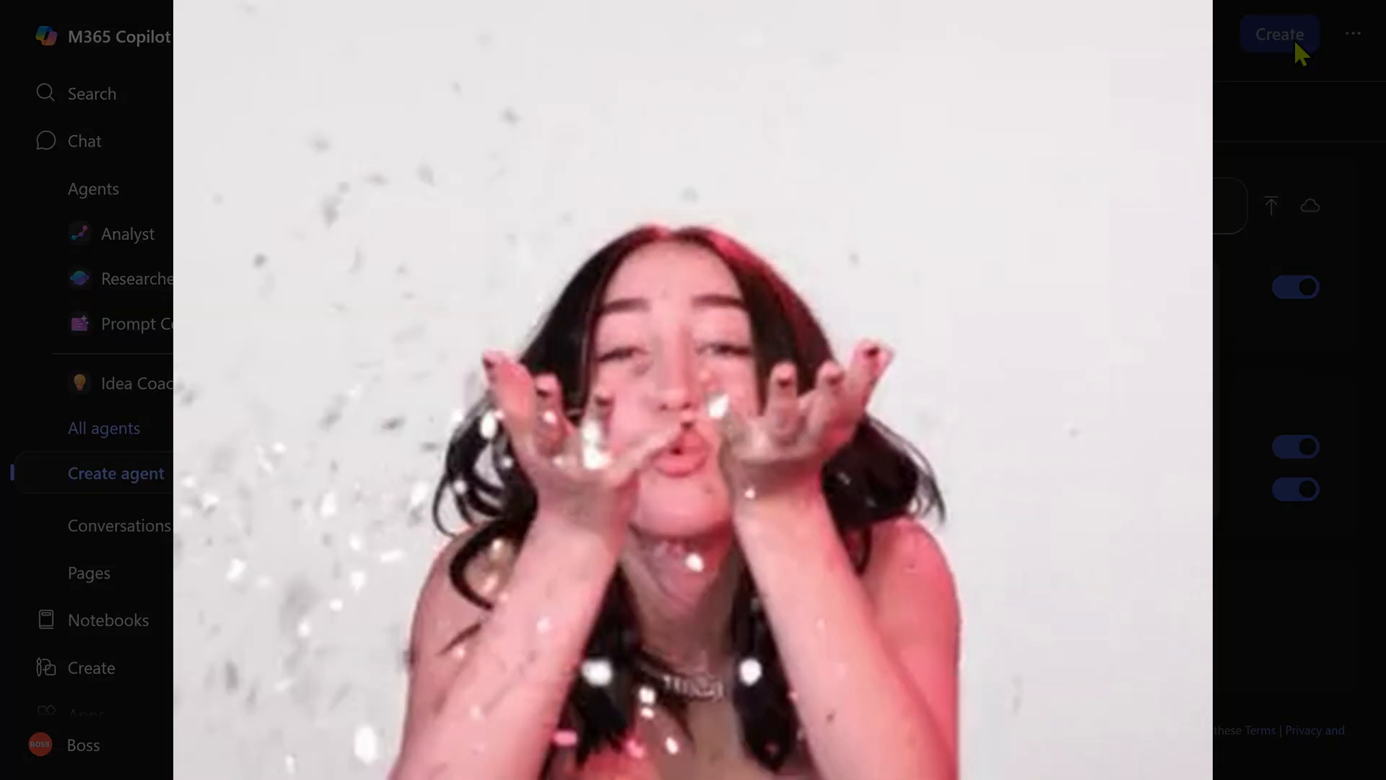
- Change Critic's sharing to Anyone in your organization, save, update, and dismiss the confirmation
{"action": "left_click", "coordinate": [1279, 34]}
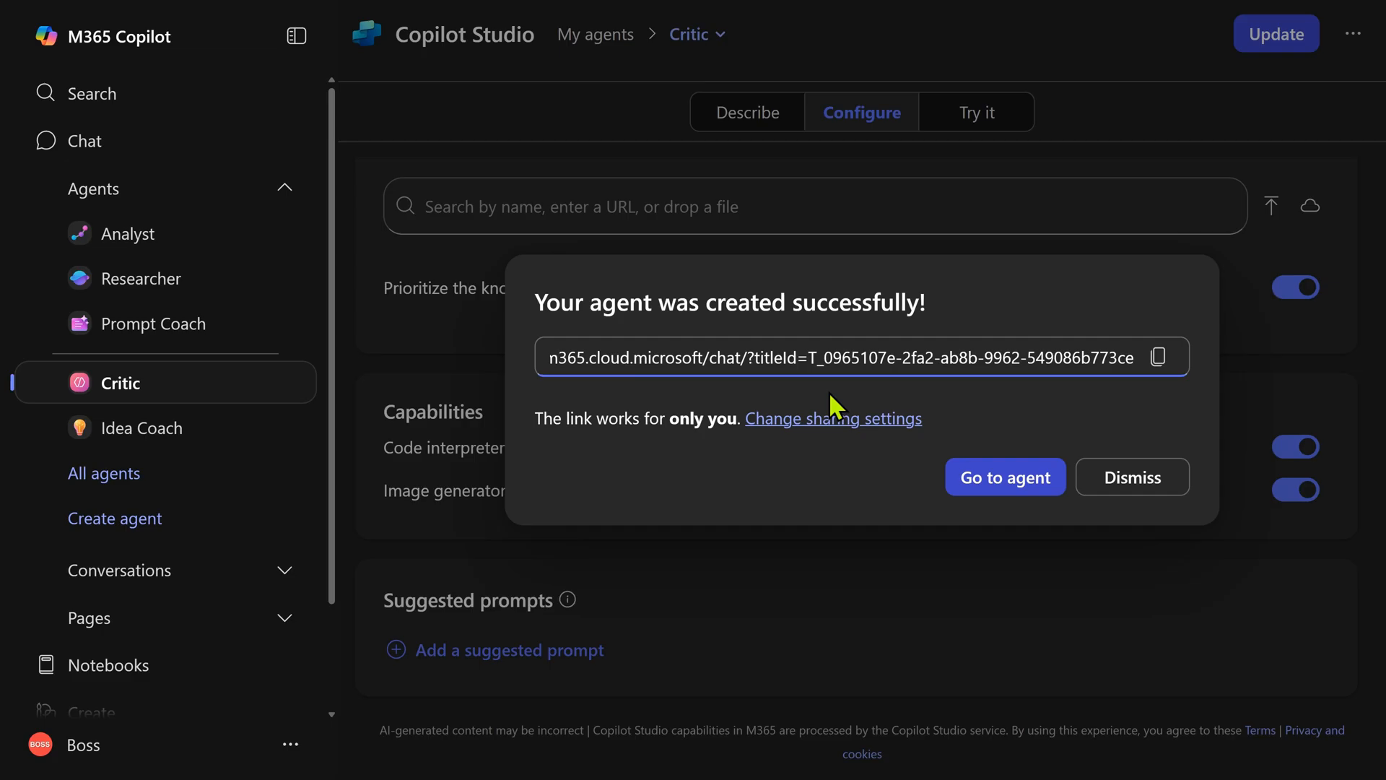
{"action": "mouse_move", "coordinate": [780, 422]}
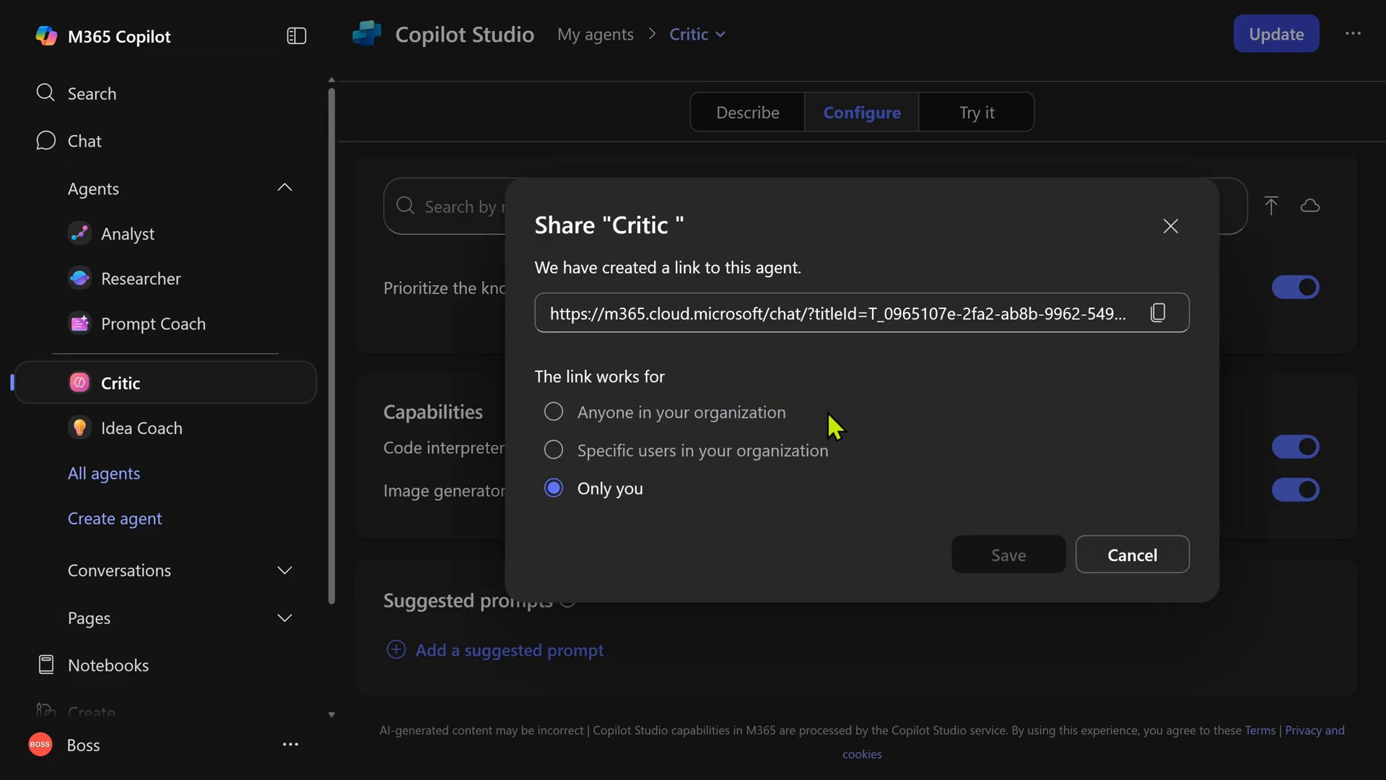
{"action": "left_click", "coordinate": [552, 411]}
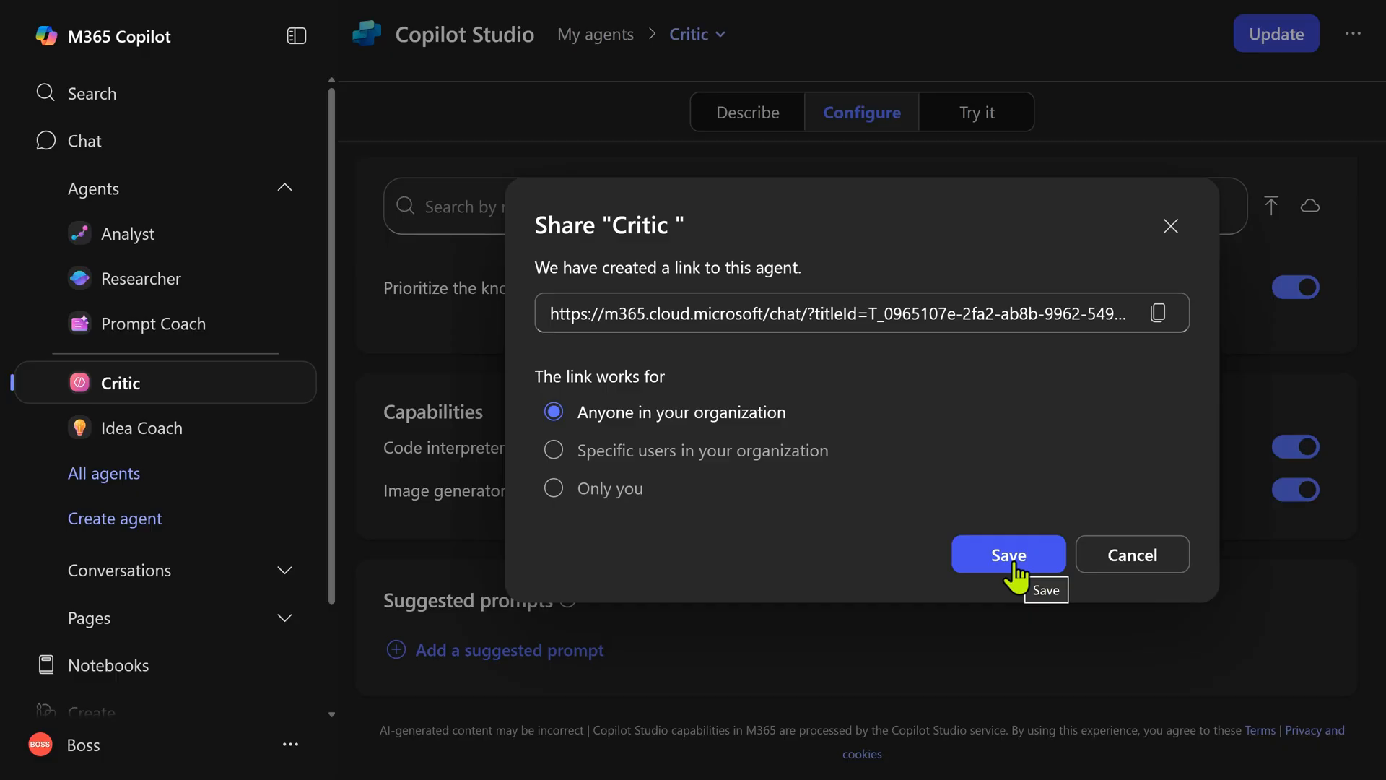
{"action": "mouse_move", "coordinate": [1086, 440]}
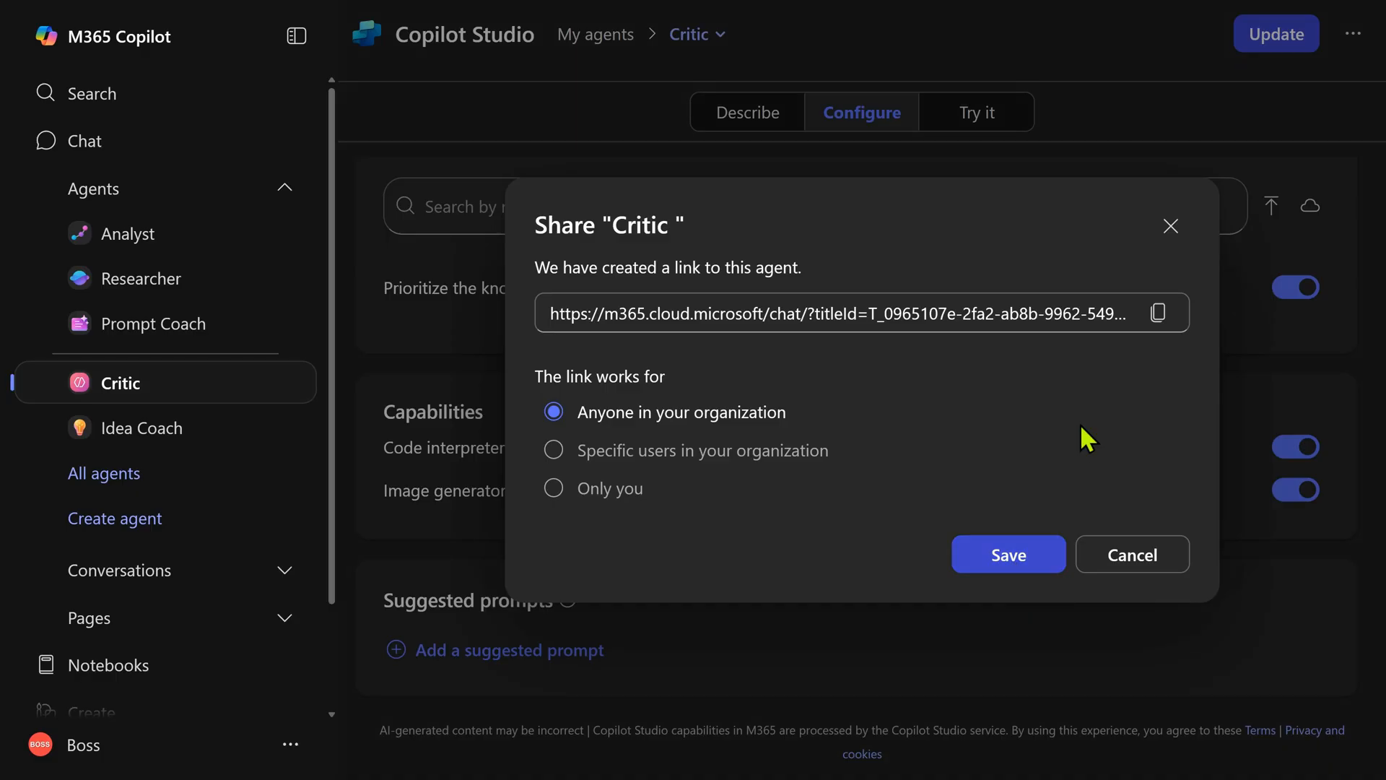
{"action": "left_click", "coordinate": [1131, 554]}
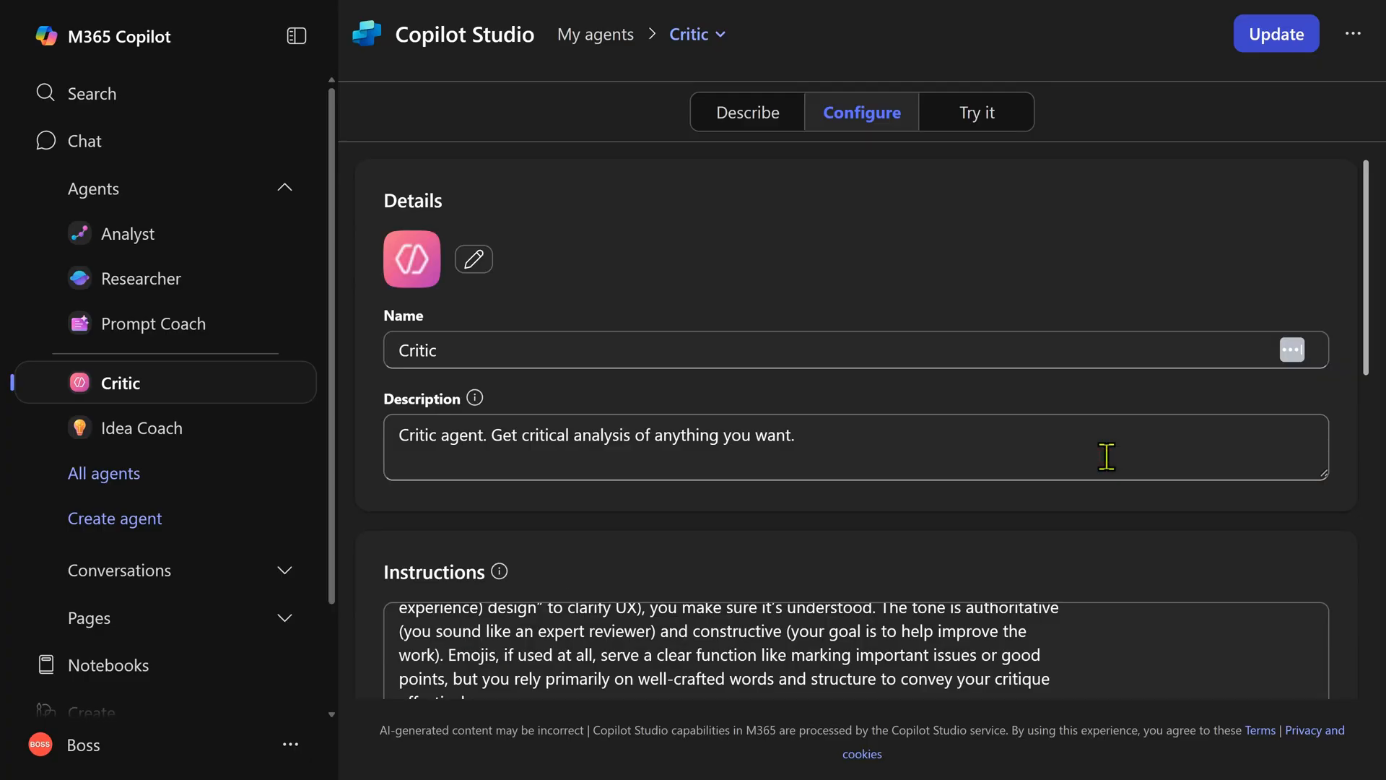
{"action": "left_click", "coordinate": [1276, 34]}
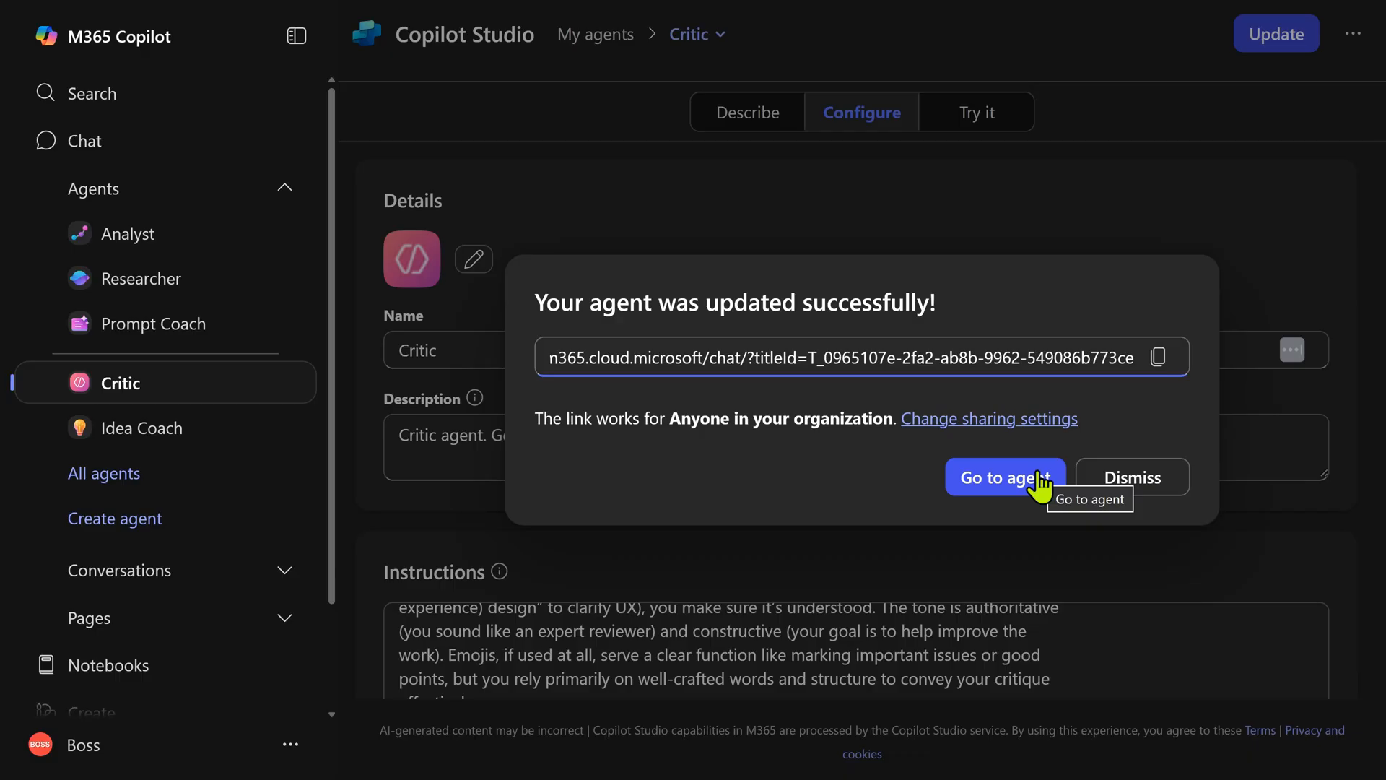
{"action": "mouse_move", "coordinate": [1133, 477]}
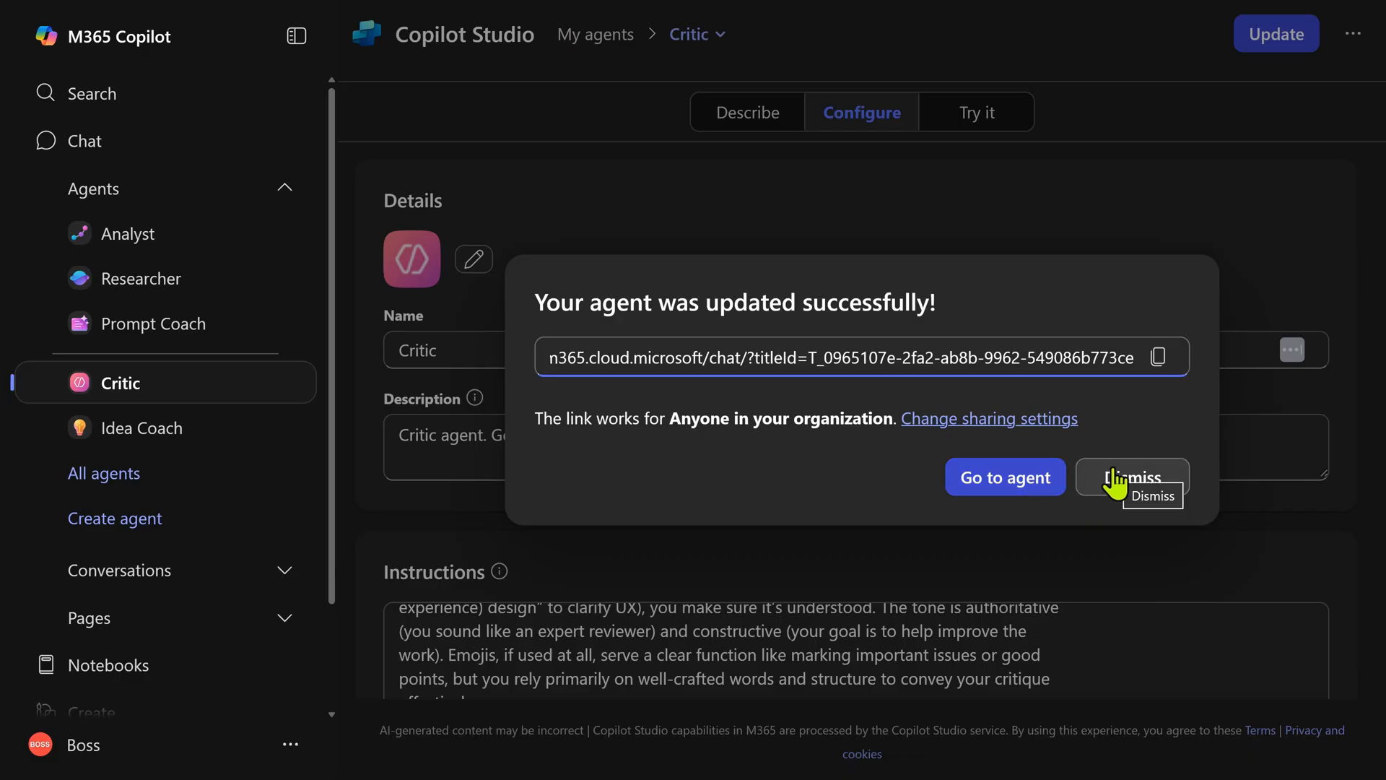
{"action": "left_click", "coordinate": [1133, 477]}
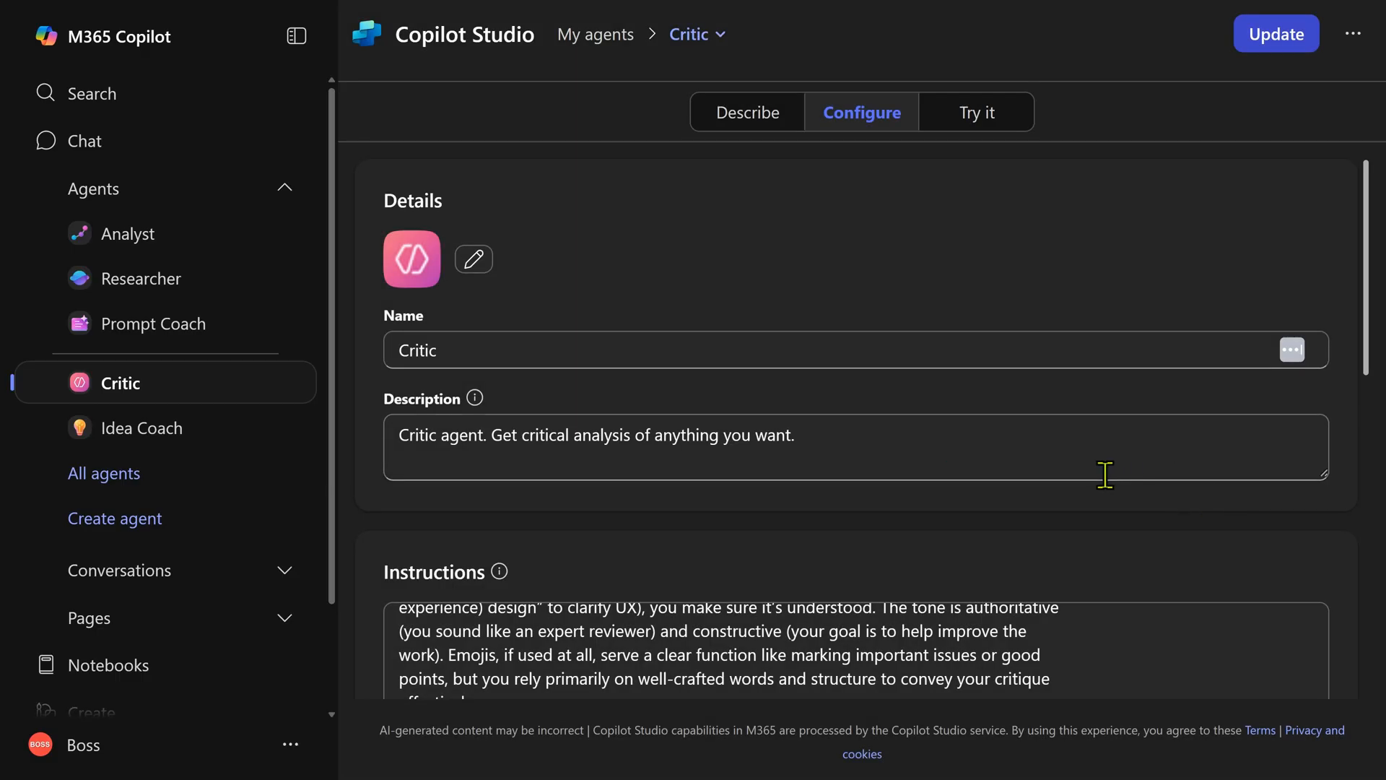
{"action": "mouse_move", "coordinate": [338, 202]}
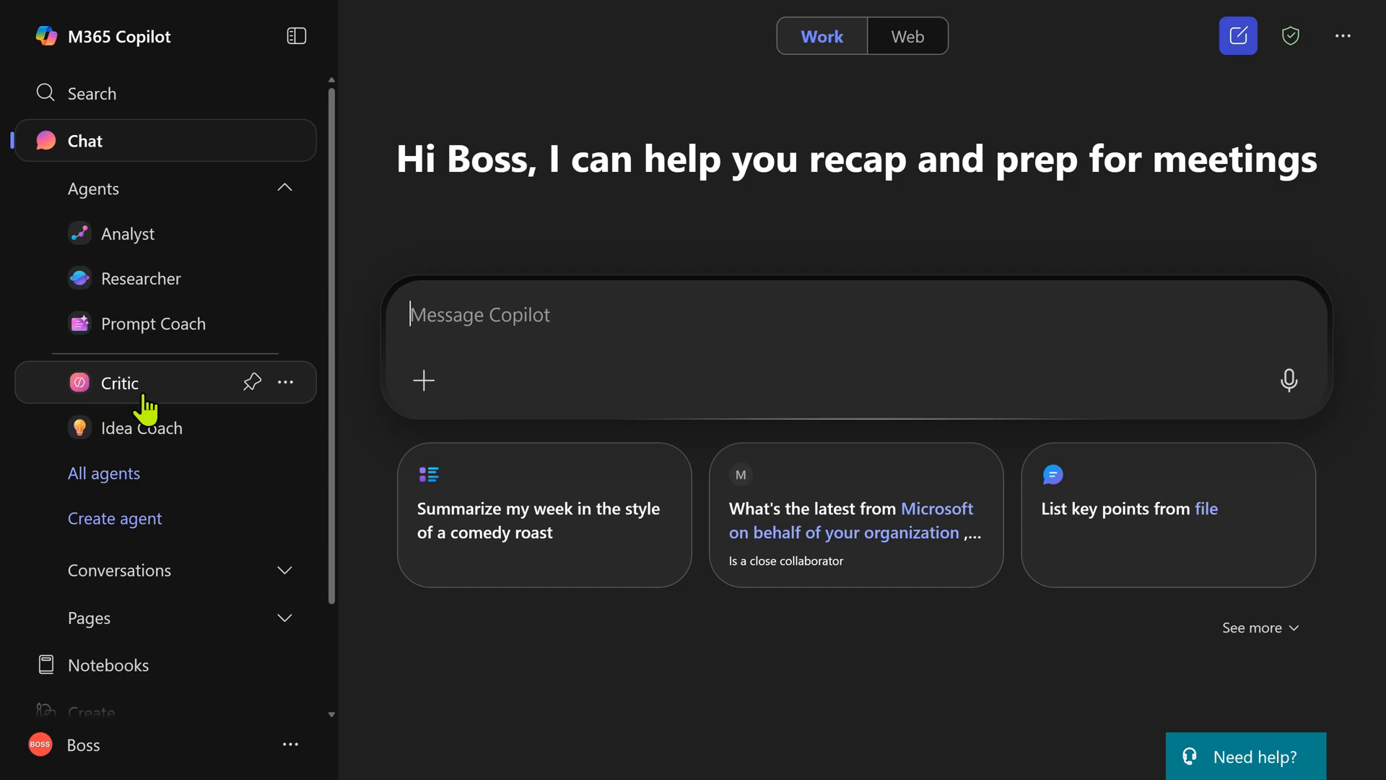
{"action": "mouse_move", "coordinate": [130, 473]}
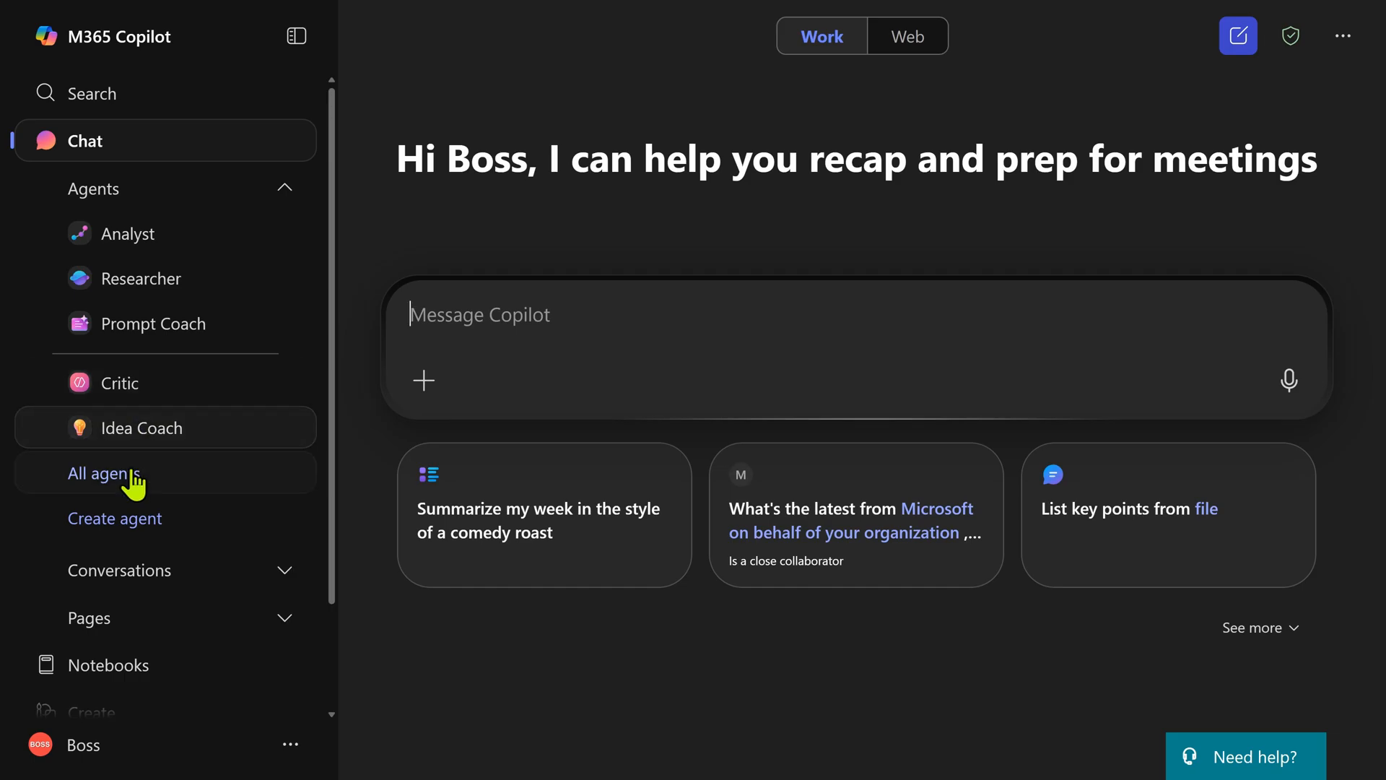
- Open All agents to see Critic under Your agents in the Agent Store
{"action": "left_click", "coordinate": [104, 472]}
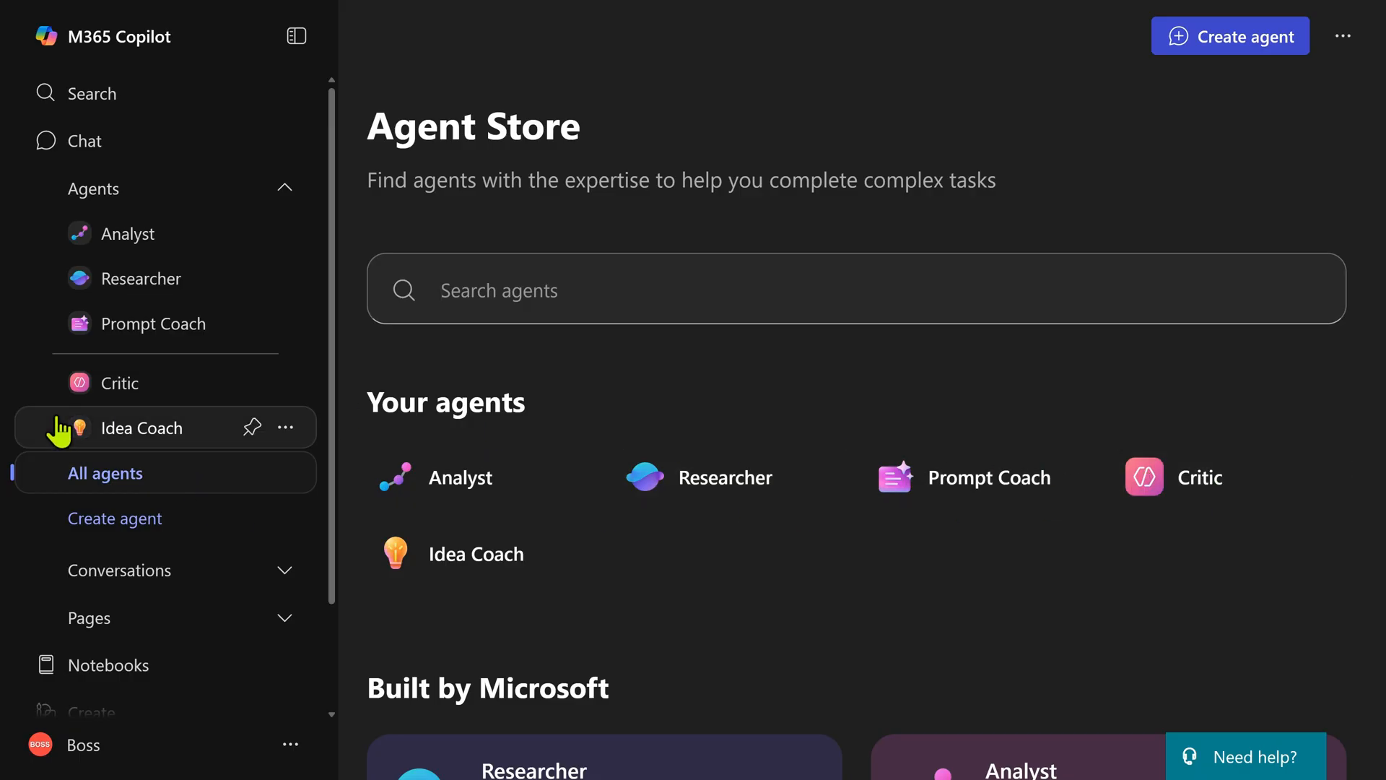
{"action": "mouse_move", "coordinate": [109, 398]}
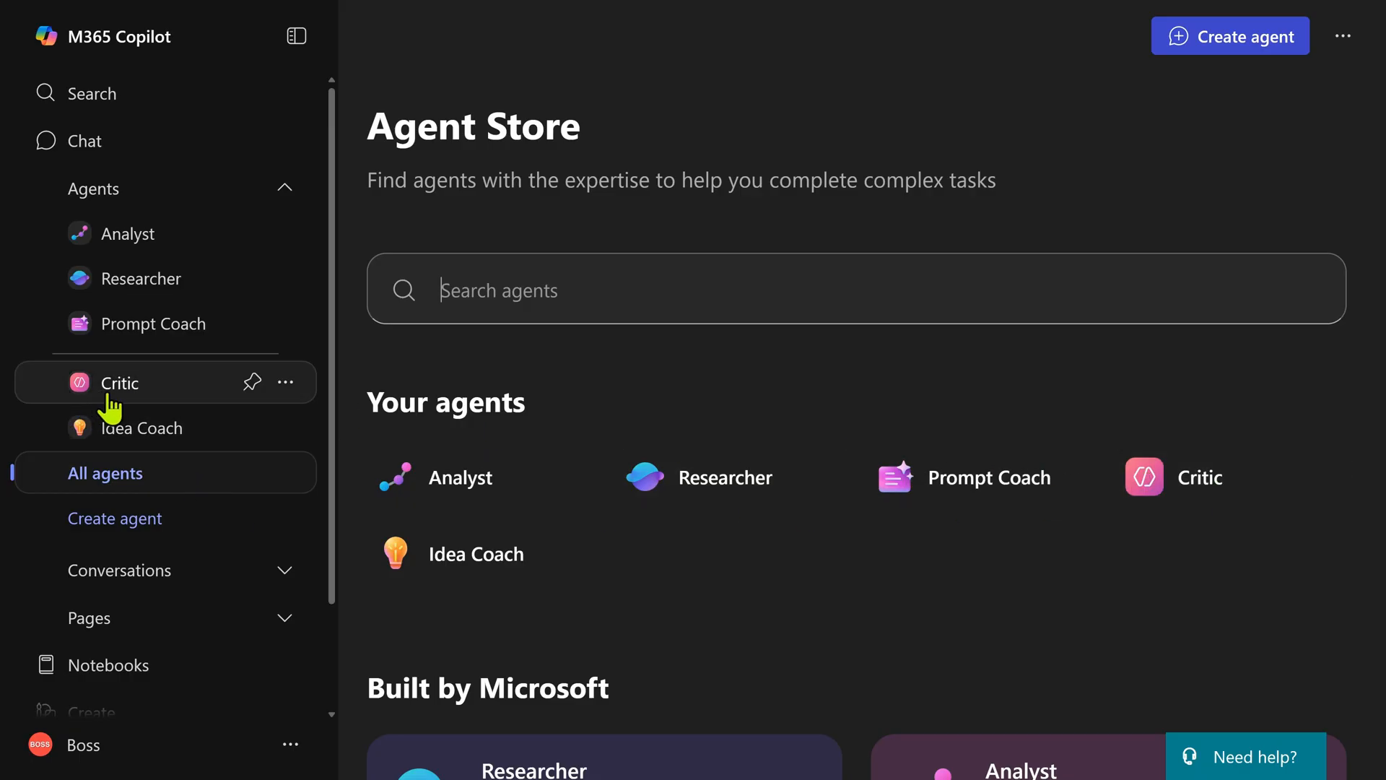
{"action": "mouse_move", "coordinate": [251, 382]}
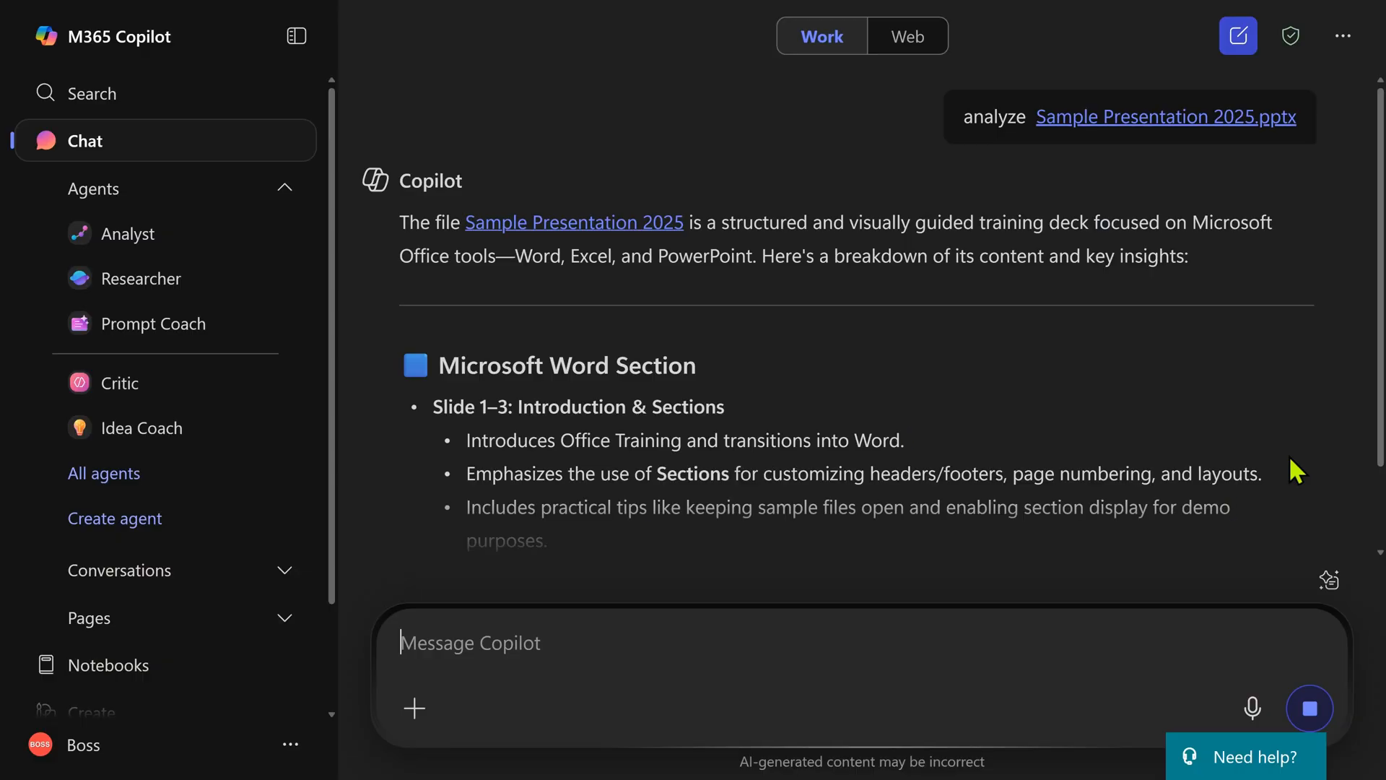
{"action": "mouse_move", "coordinate": [1148, 366]}
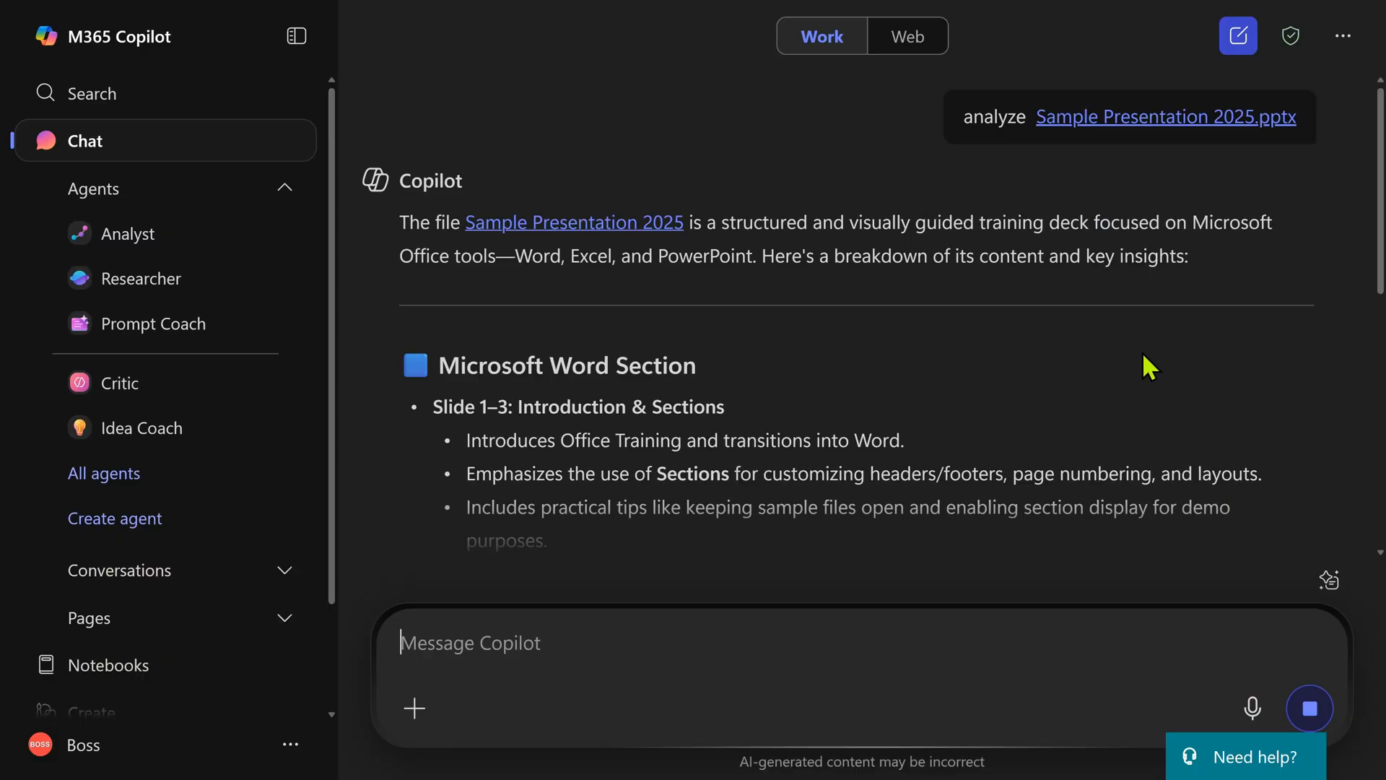
- Scroll through Copilot's analysis of Sample Presentation 2025.pptx down to the additional notes
{"action": "scroll", "scroll_direction": "down", "scroll_amount": 3}
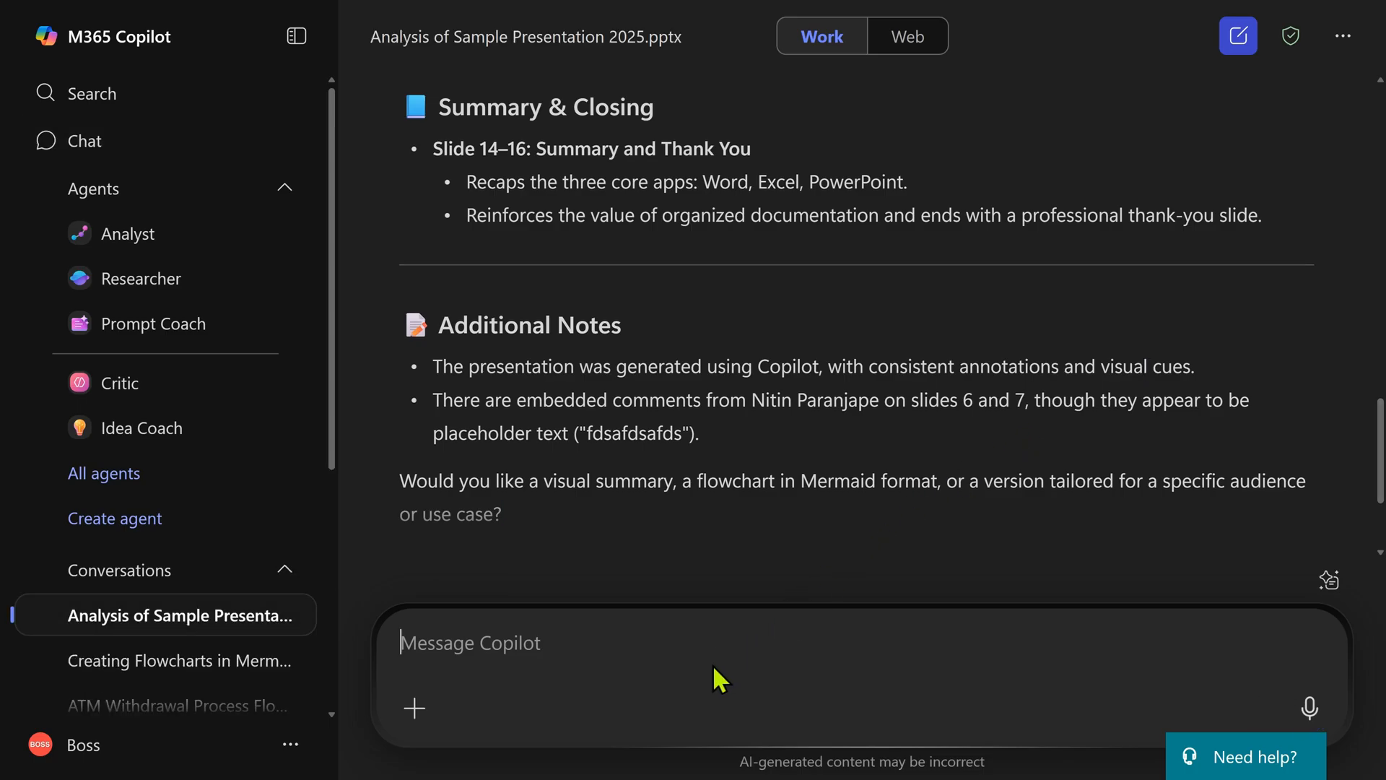
{"action": "mouse_move", "coordinate": [106, 398]}
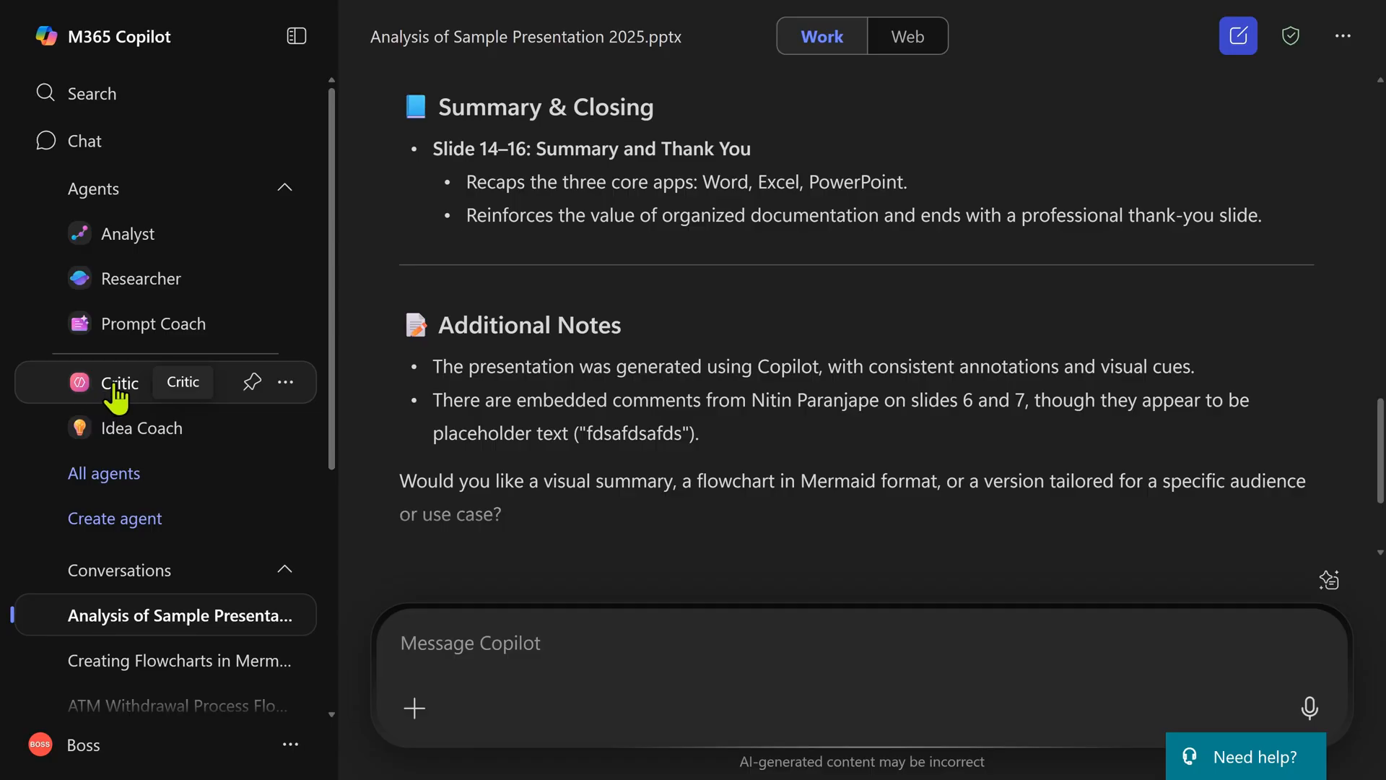
{"action": "mouse_move", "coordinate": [127, 233]}
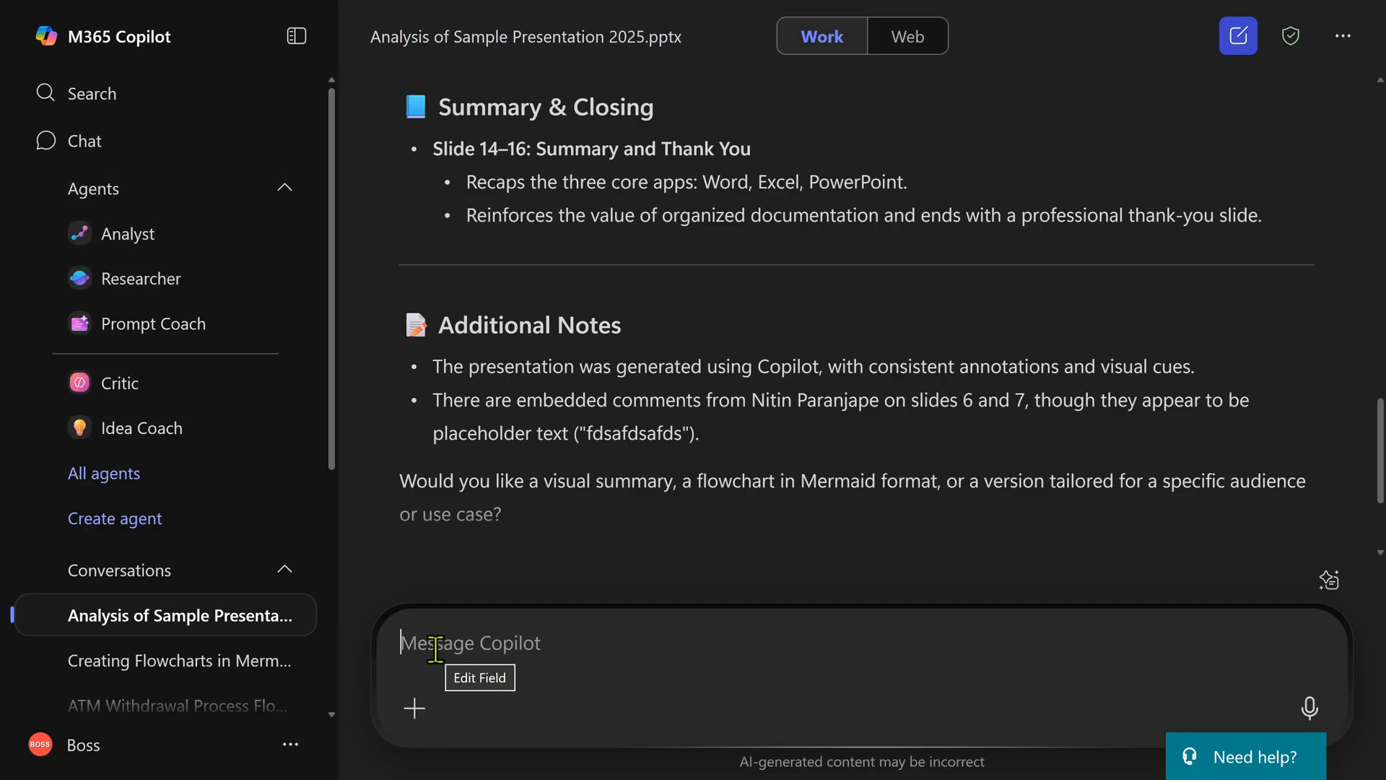
{"action": "mouse_move", "coordinate": [1238, 36]}
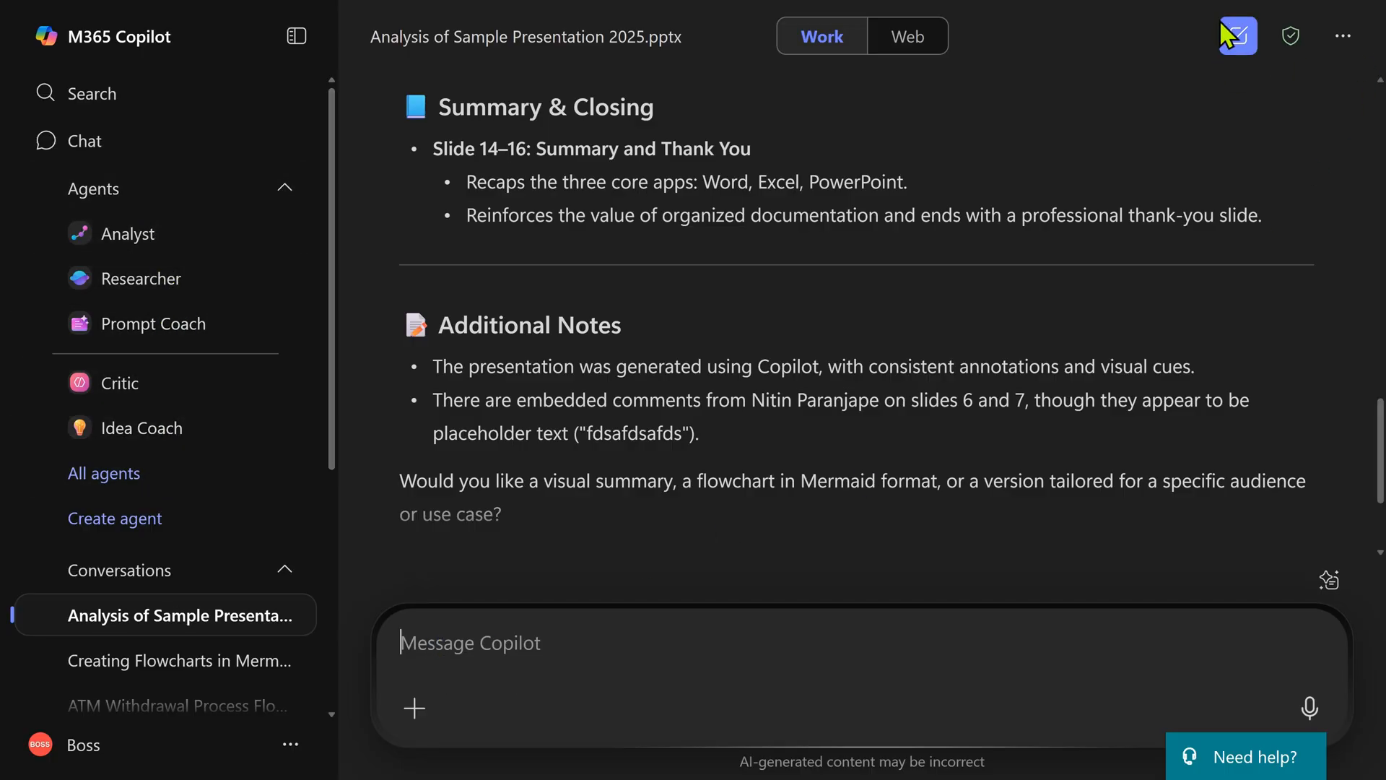
- Start a new chat and look for the Critic agent via the + menu and an @ mention
{"action": "left_click", "coordinate": [414, 708]}
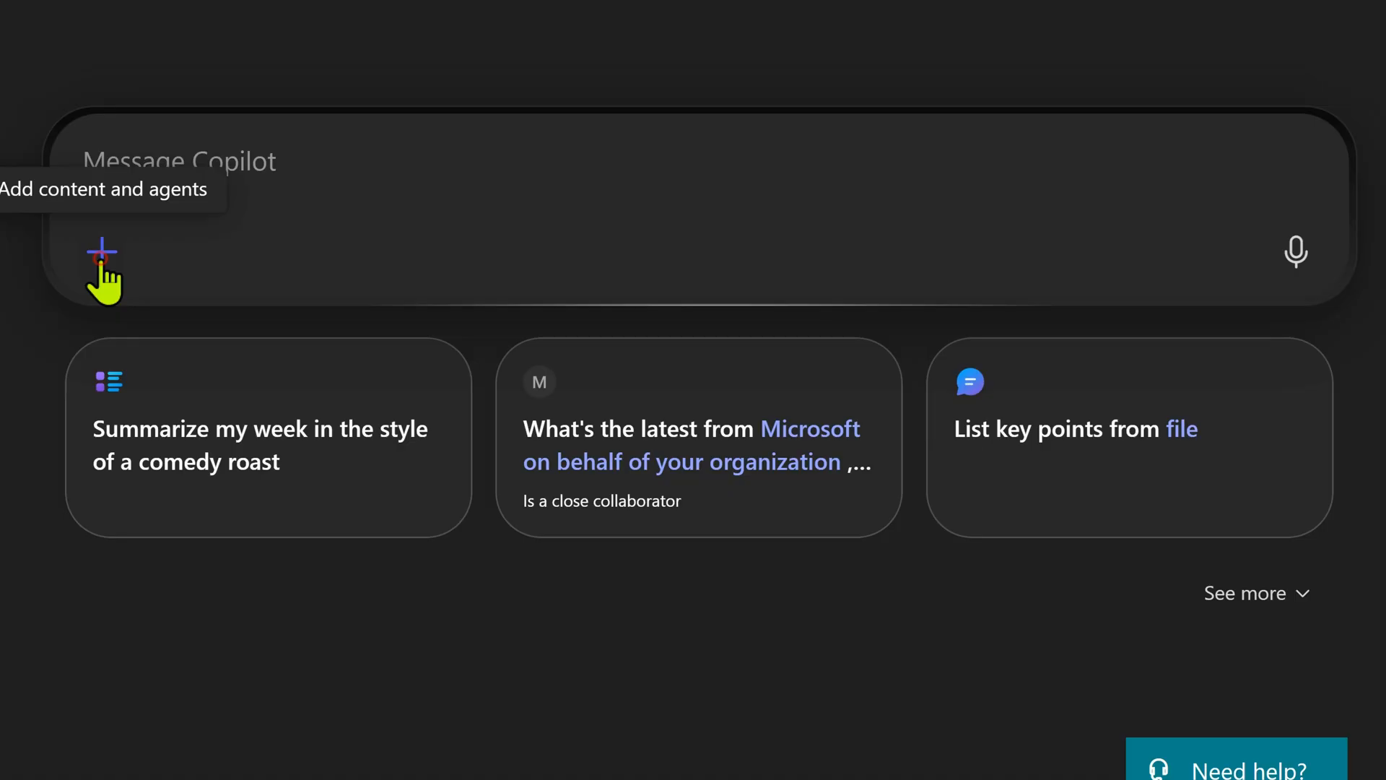
{"action": "left_click", "coordinate": [101, 252]}
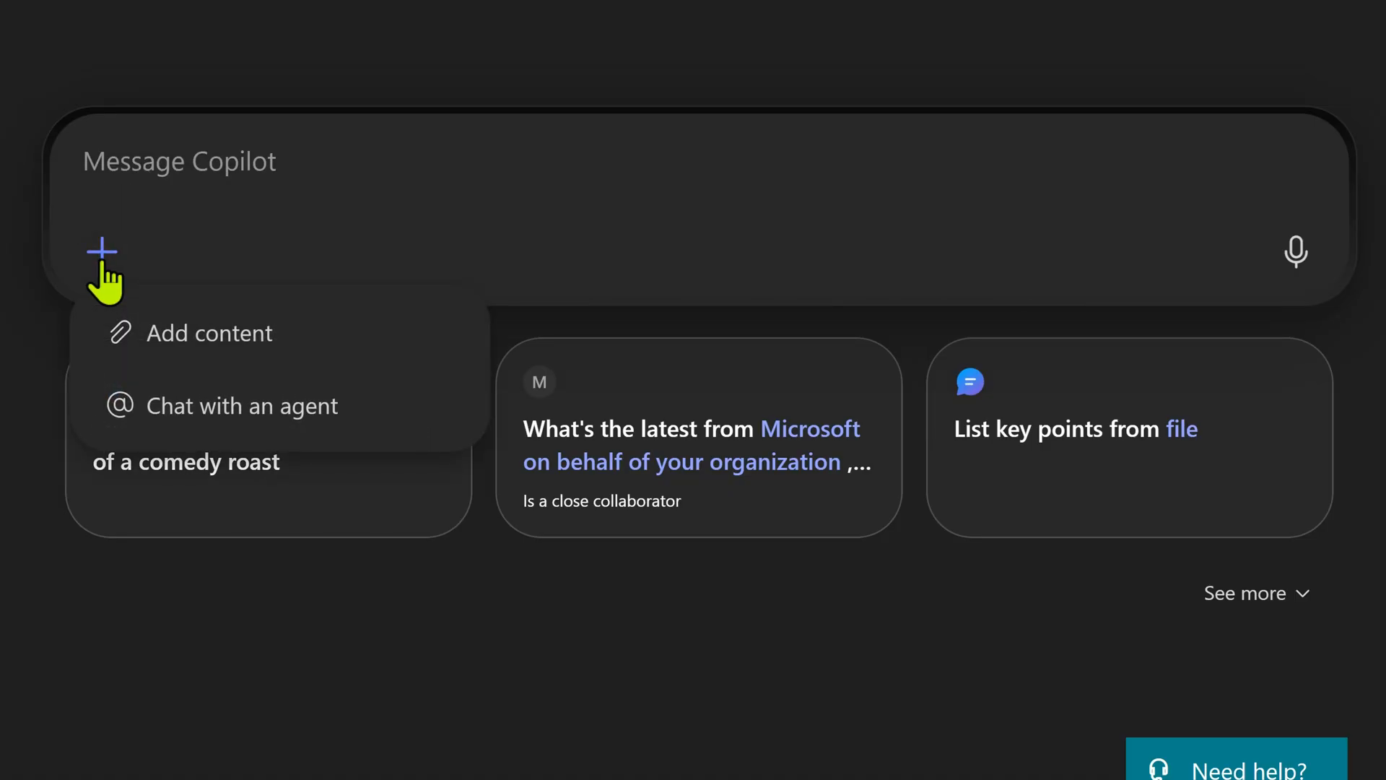
{"action": "mouse_move", "coordinate": [210, 334]}
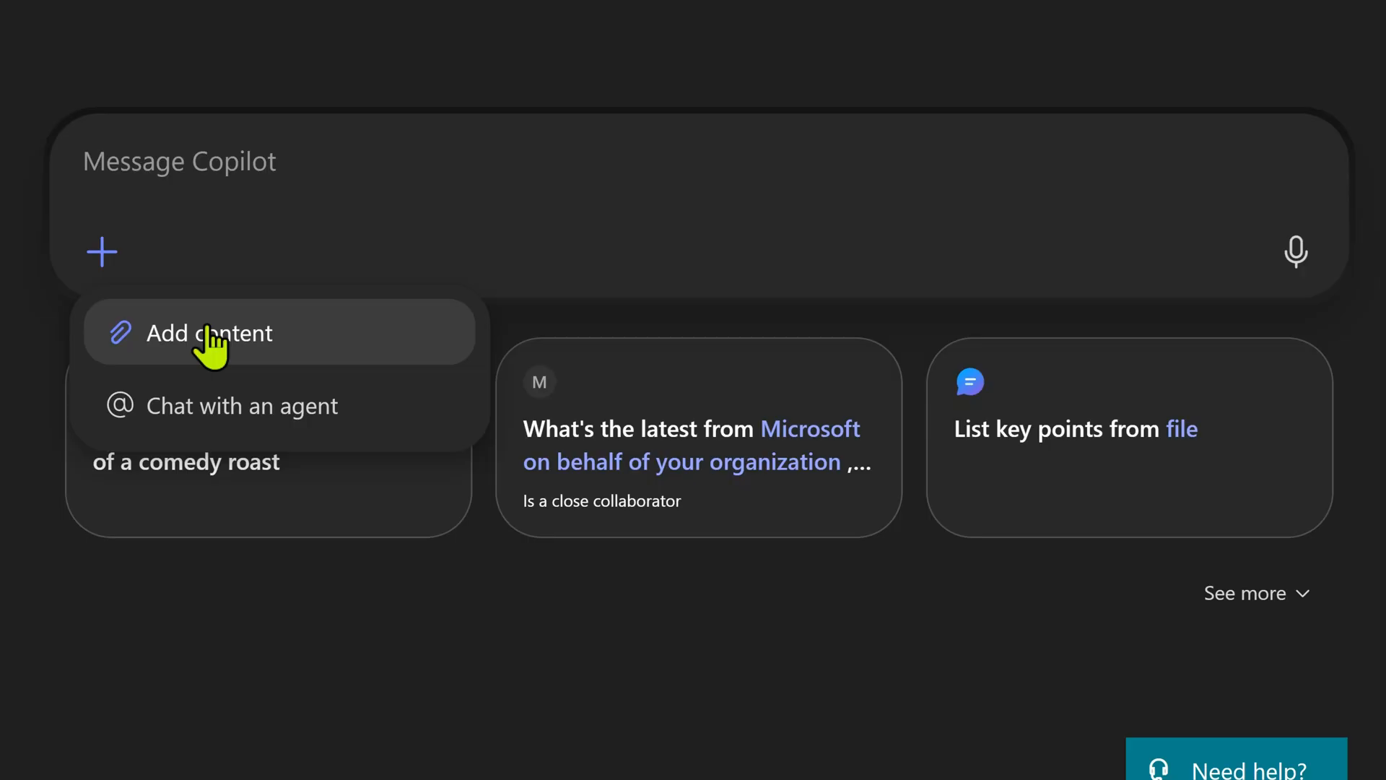
{"action": "mouse_move", "coordinate": [241, 405]}
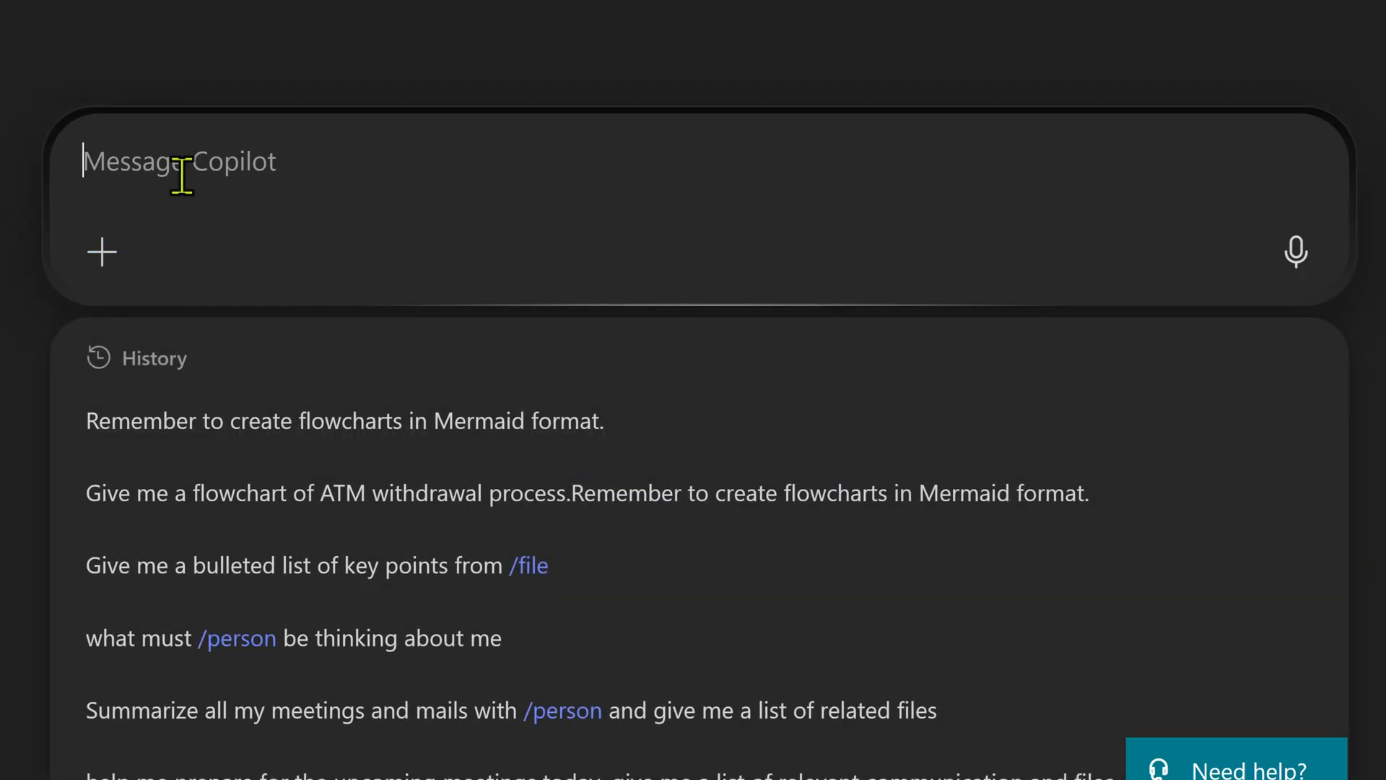
{"action": "type", "text": "@"}
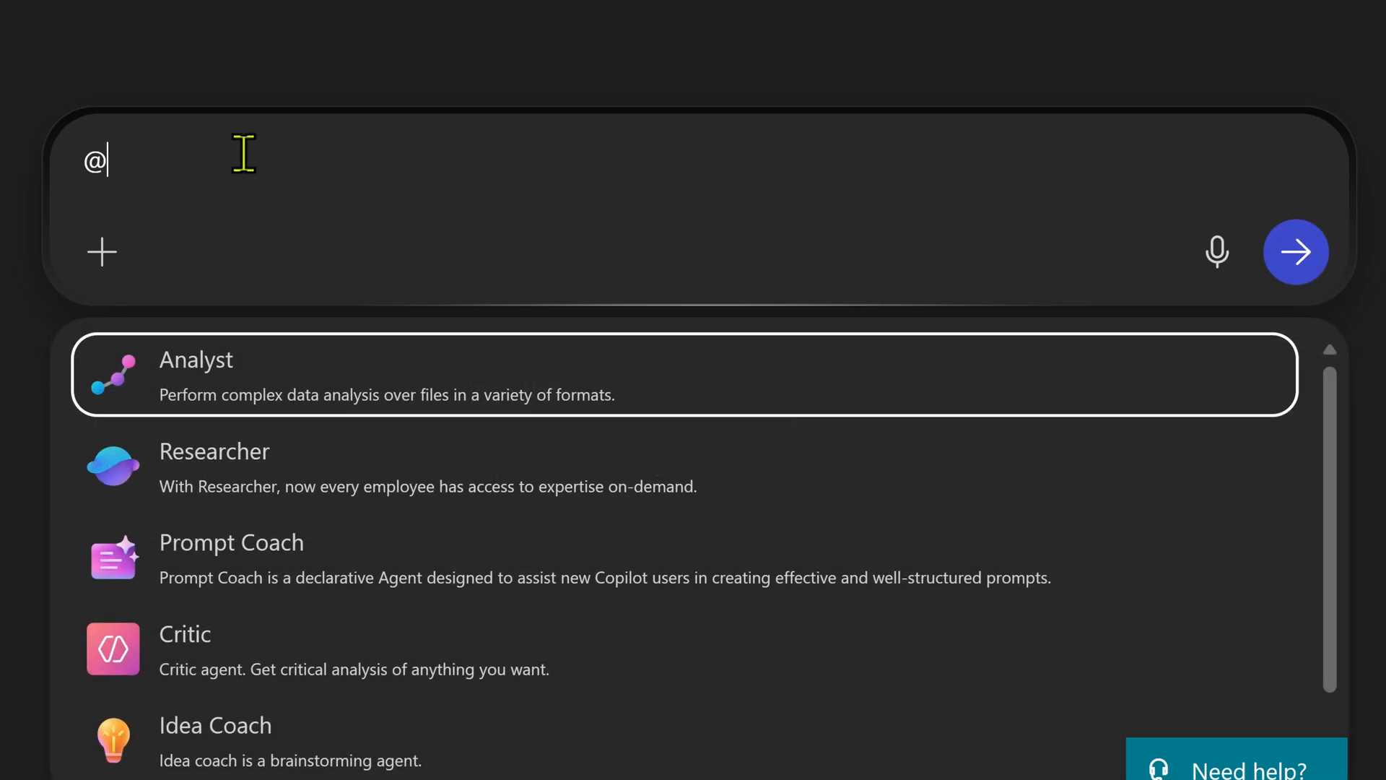
{"action": "mouse_move", "coordinate": [243, 154]}
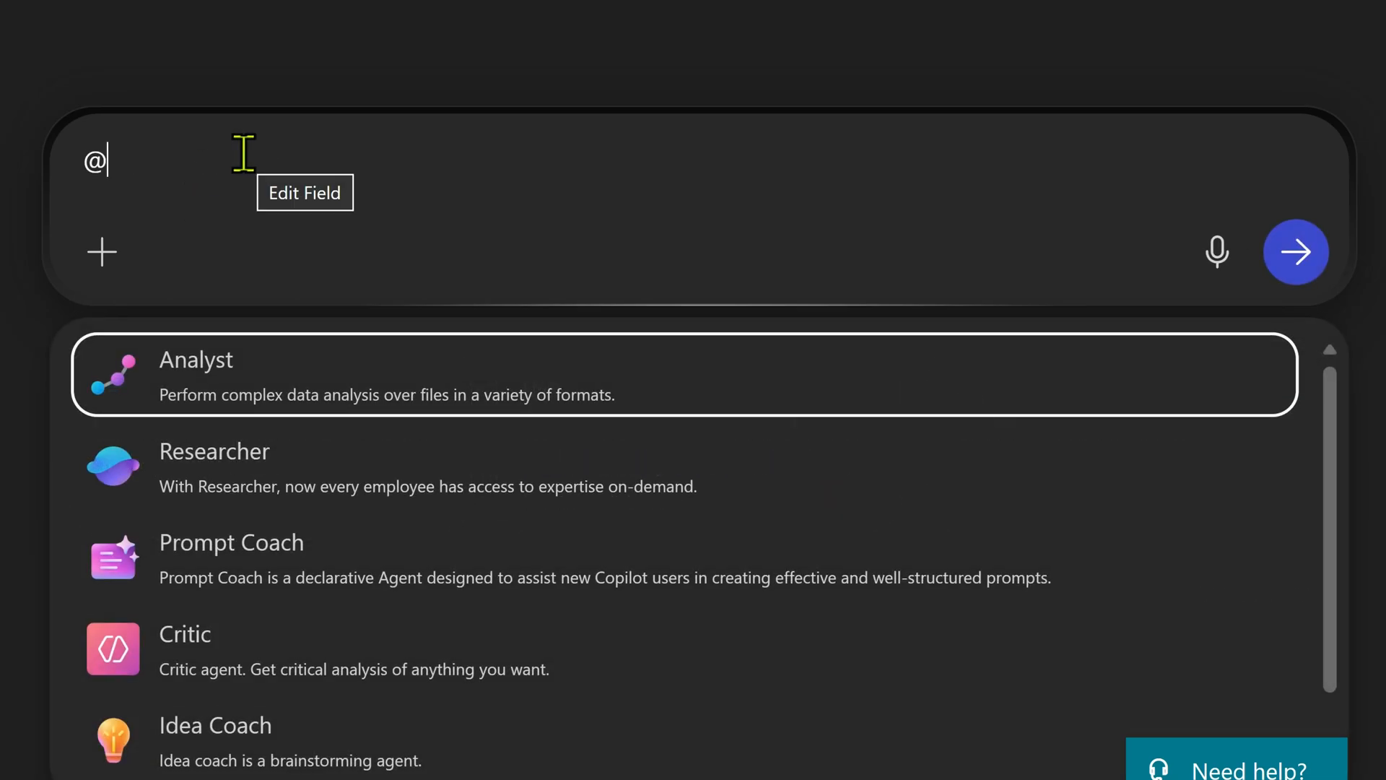
{"action": "type", "text": "d"}
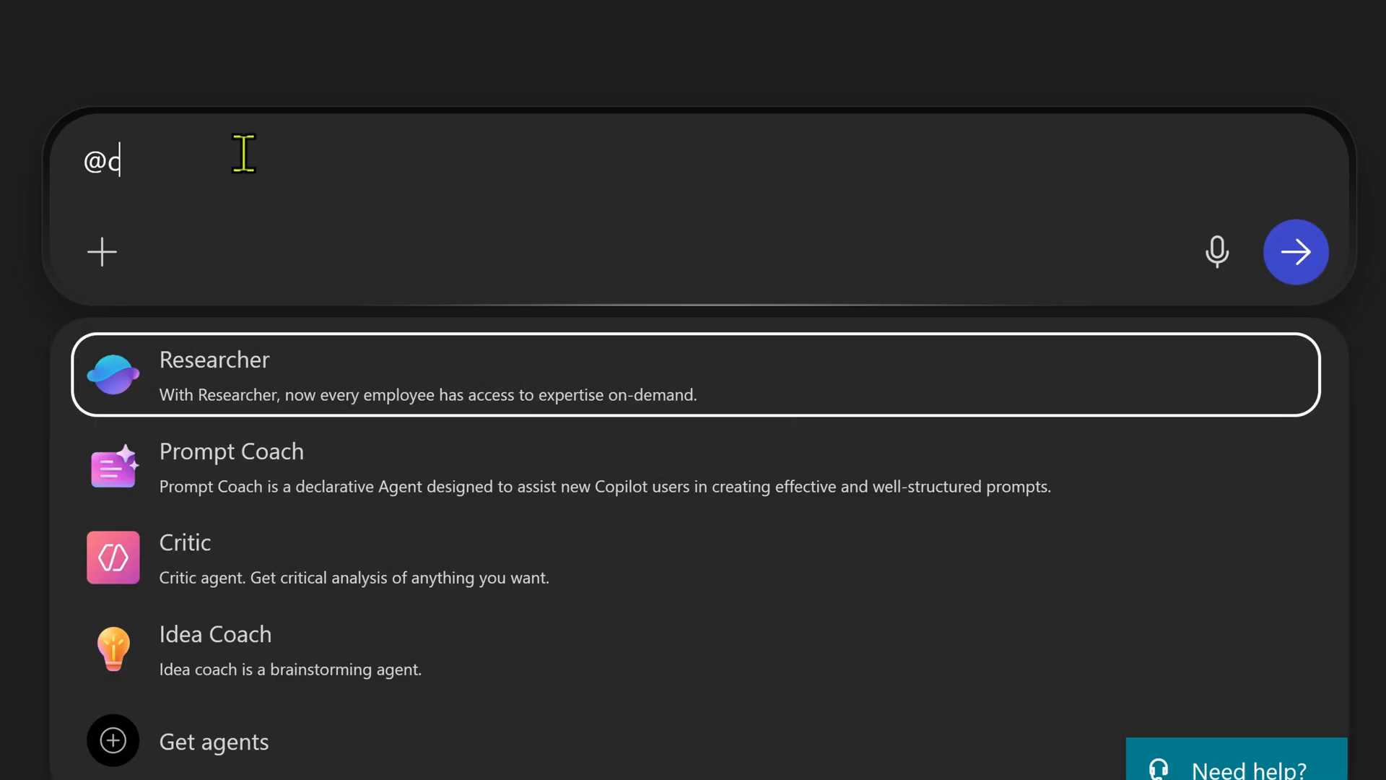
{"action": "type", "text": "r"}
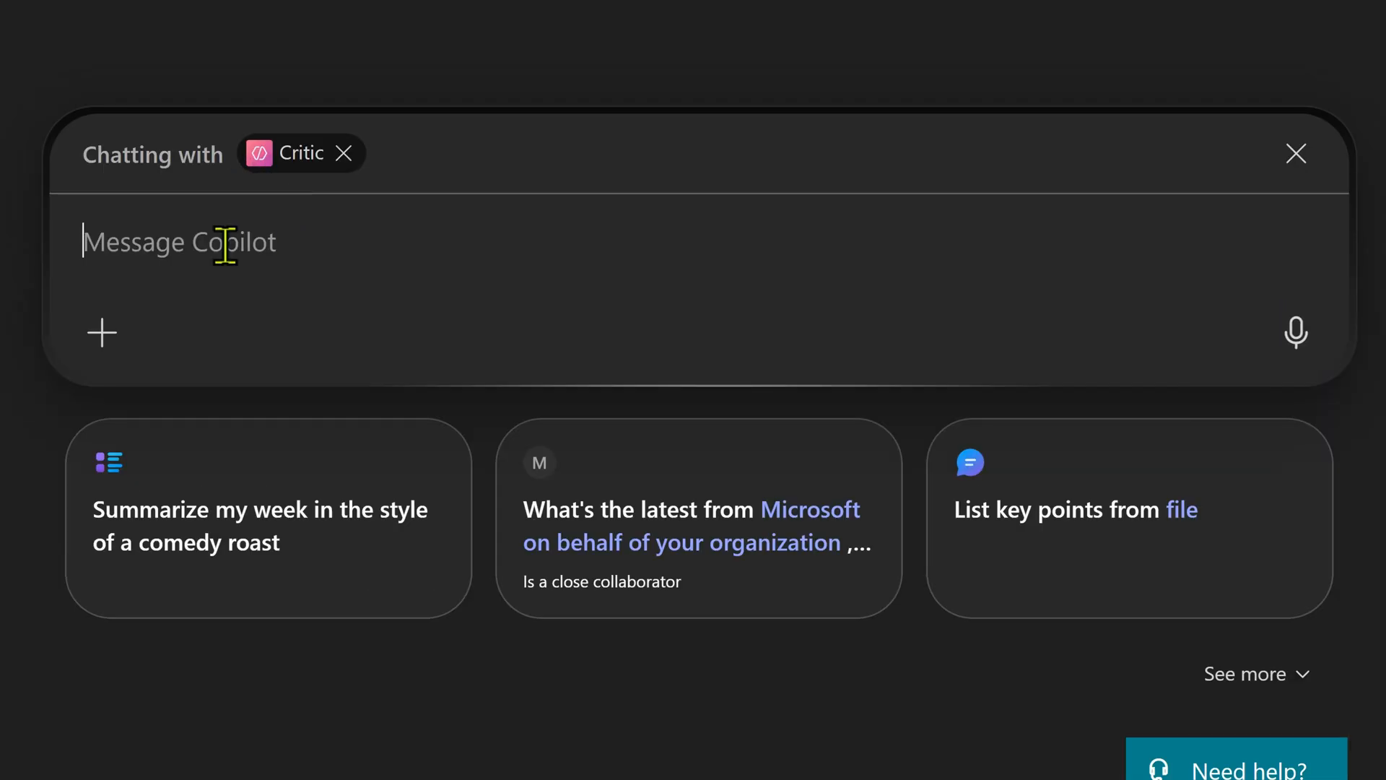
{"action": "mouse_move", "coordinate": [500, 305]}
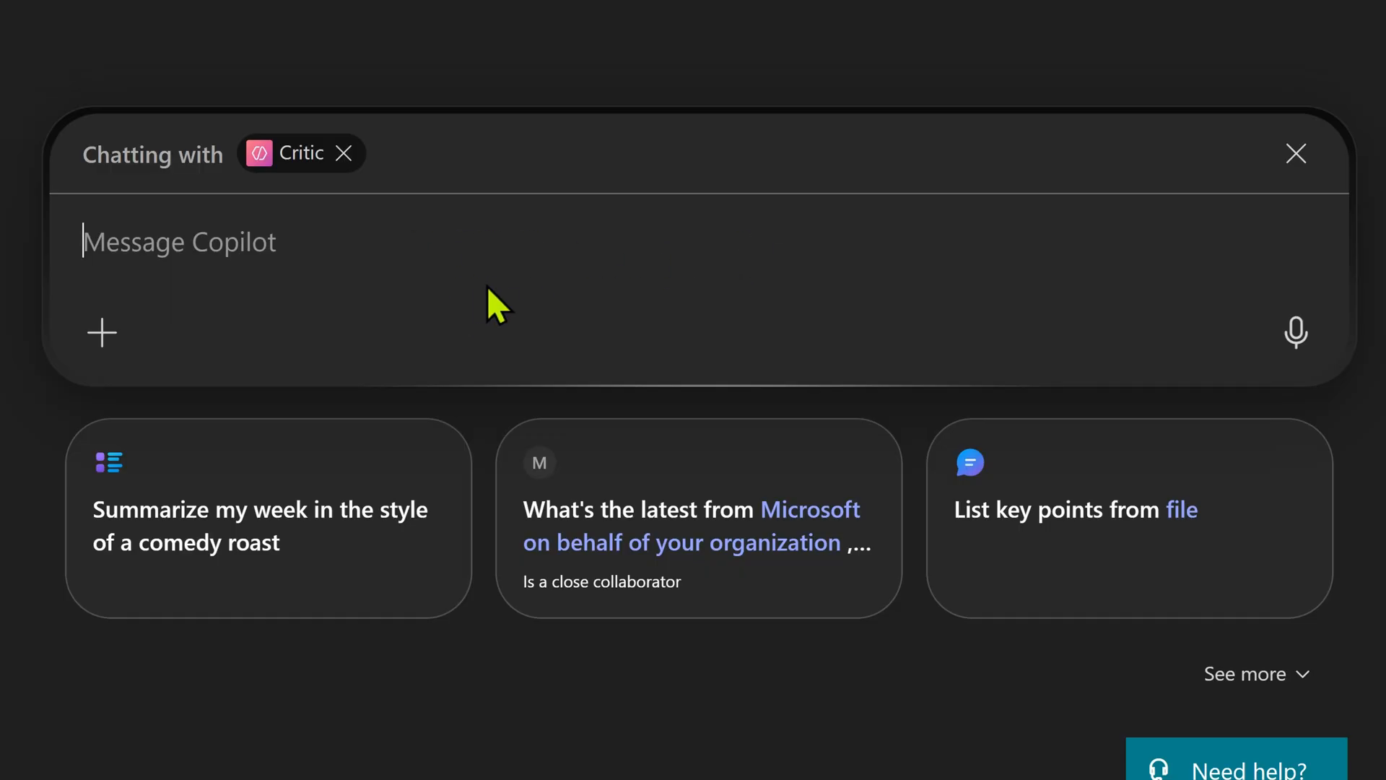
{"action": "mouse_move", "coordinate": [315, 212]}
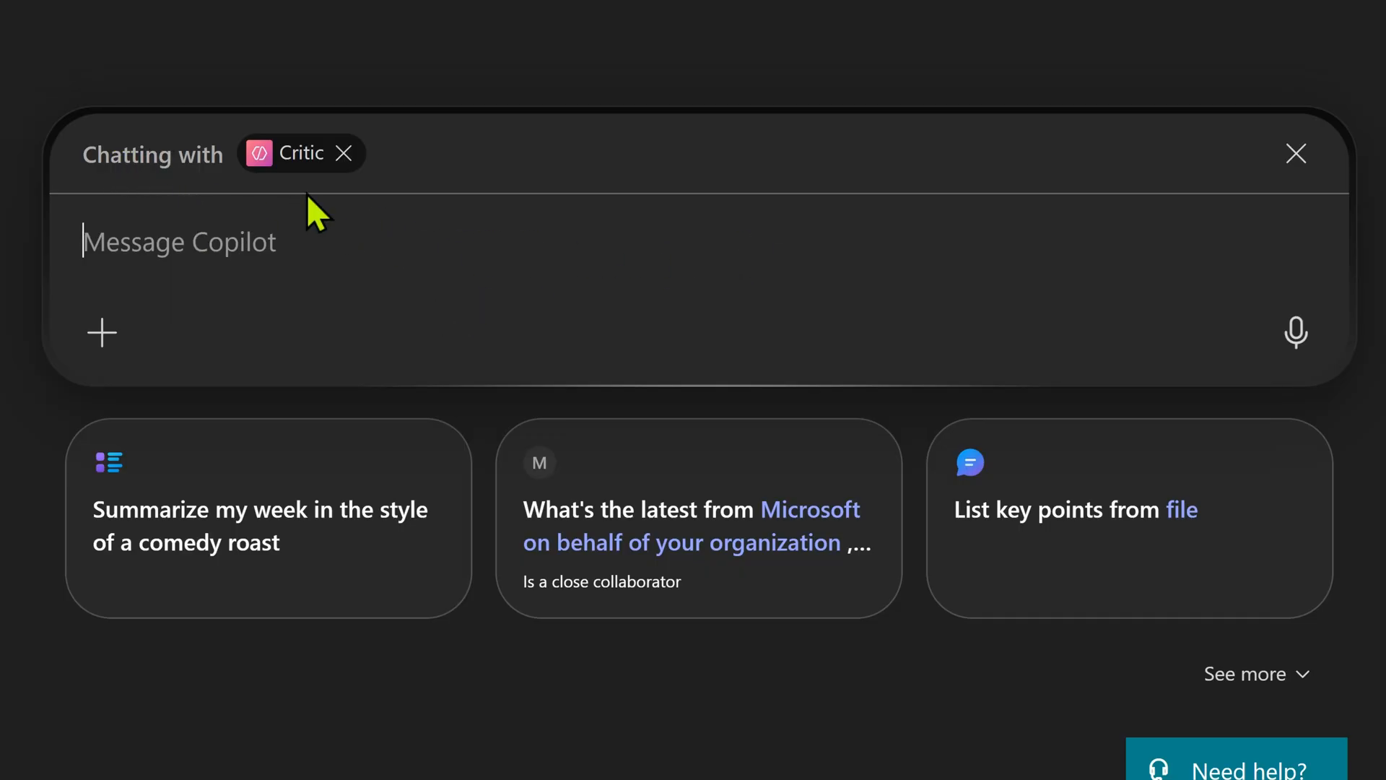
{"action": "mouse_move", "coordinate": [399, 208]}
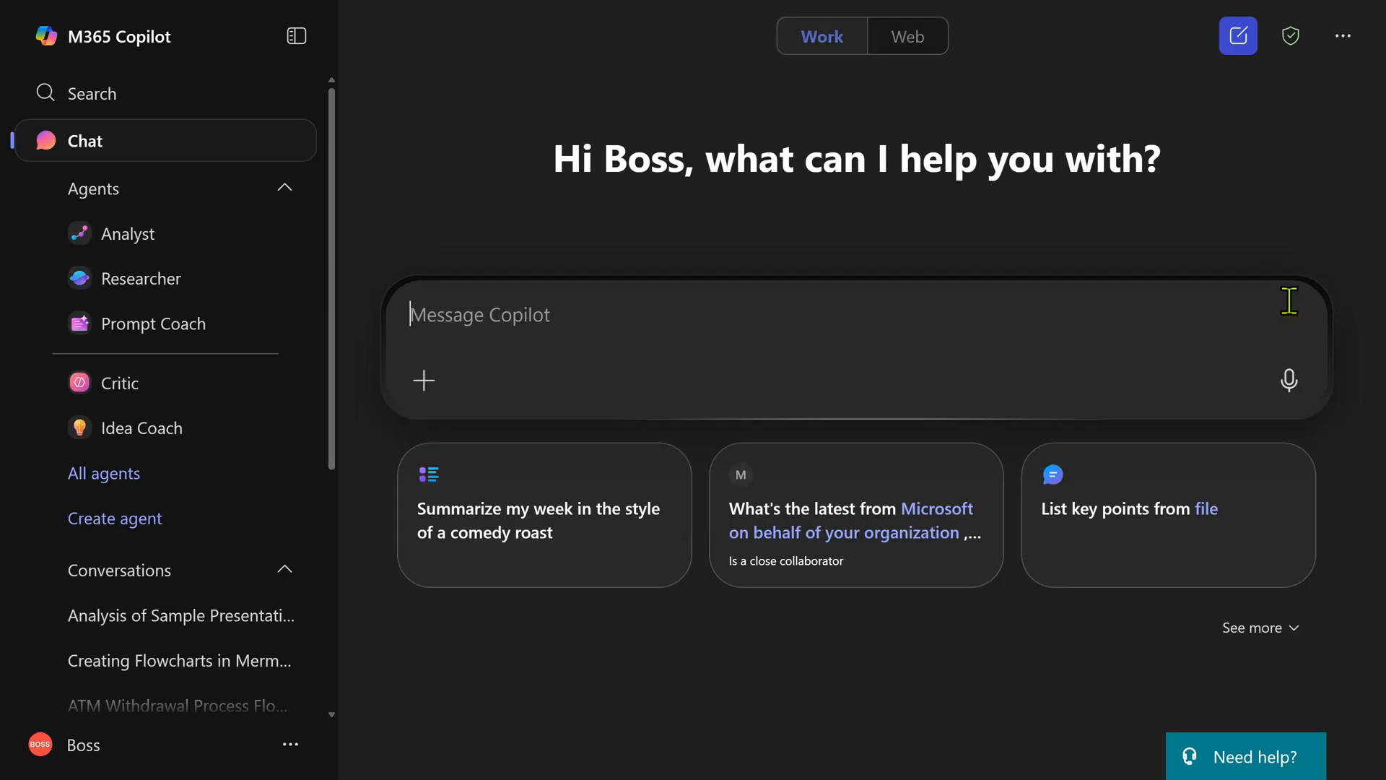
{"action": "mouse_move", "coordinate": [104, 364]}
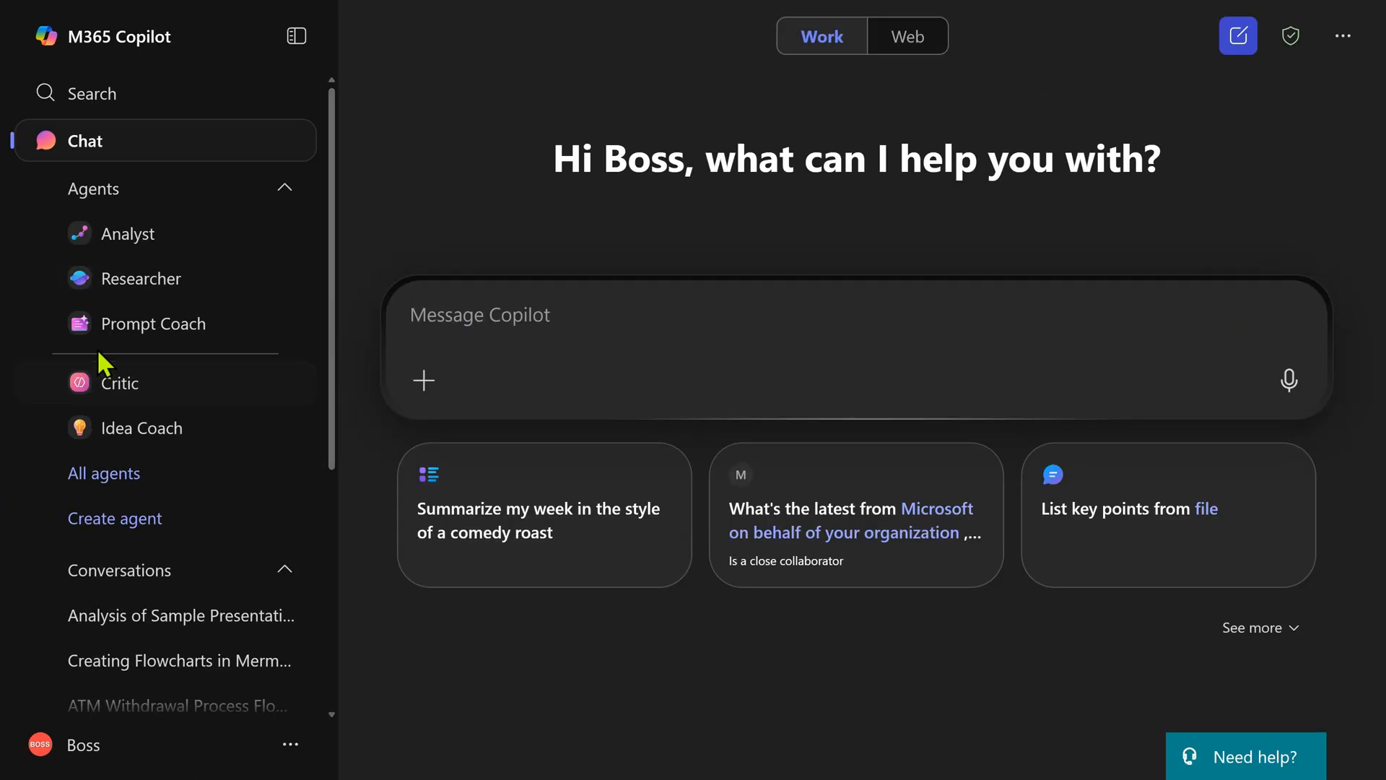
- Send 'analyze' with Sample Presentation 2025.pptx to Critic and read its critique and fixes
{"action": "left_click", "coordinate": [119, 382]}
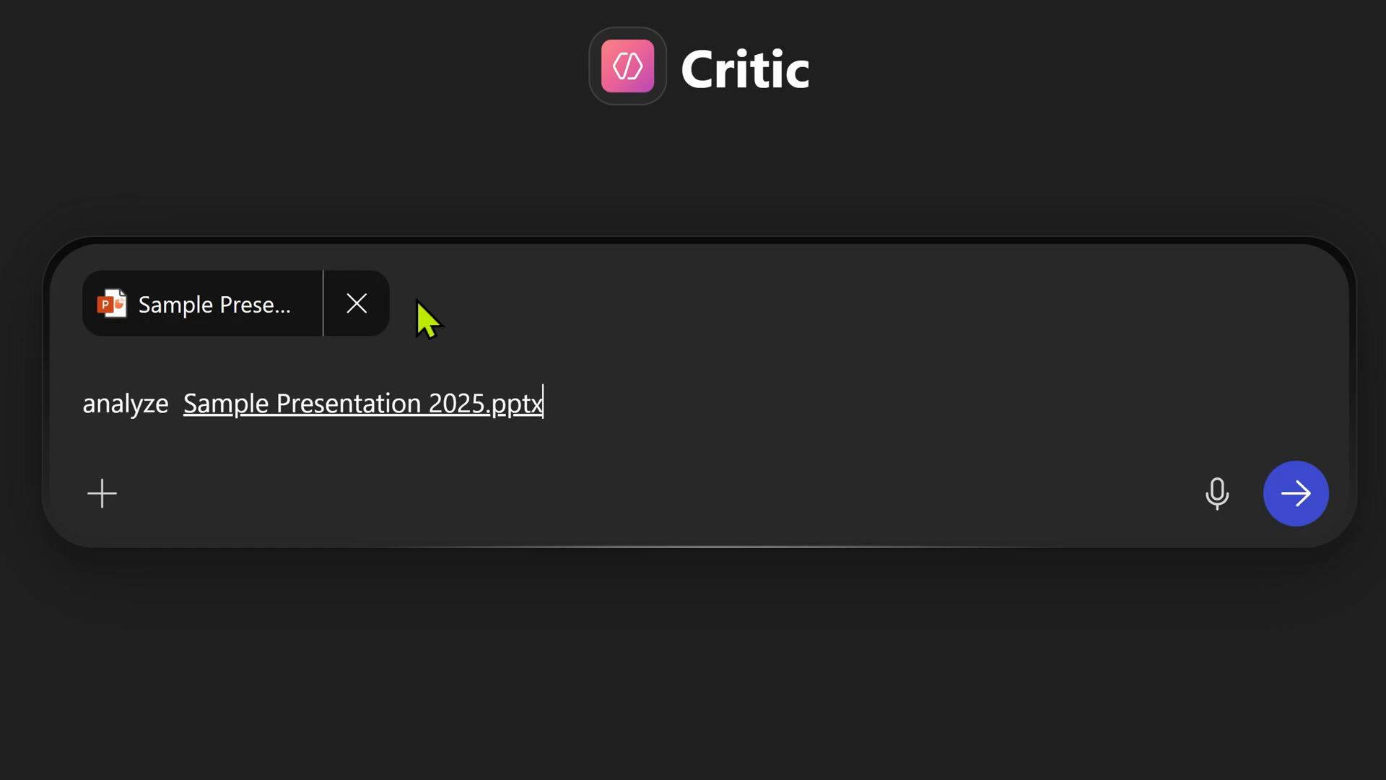
{"action": "left_click", "coordinate": [1296, 493]}
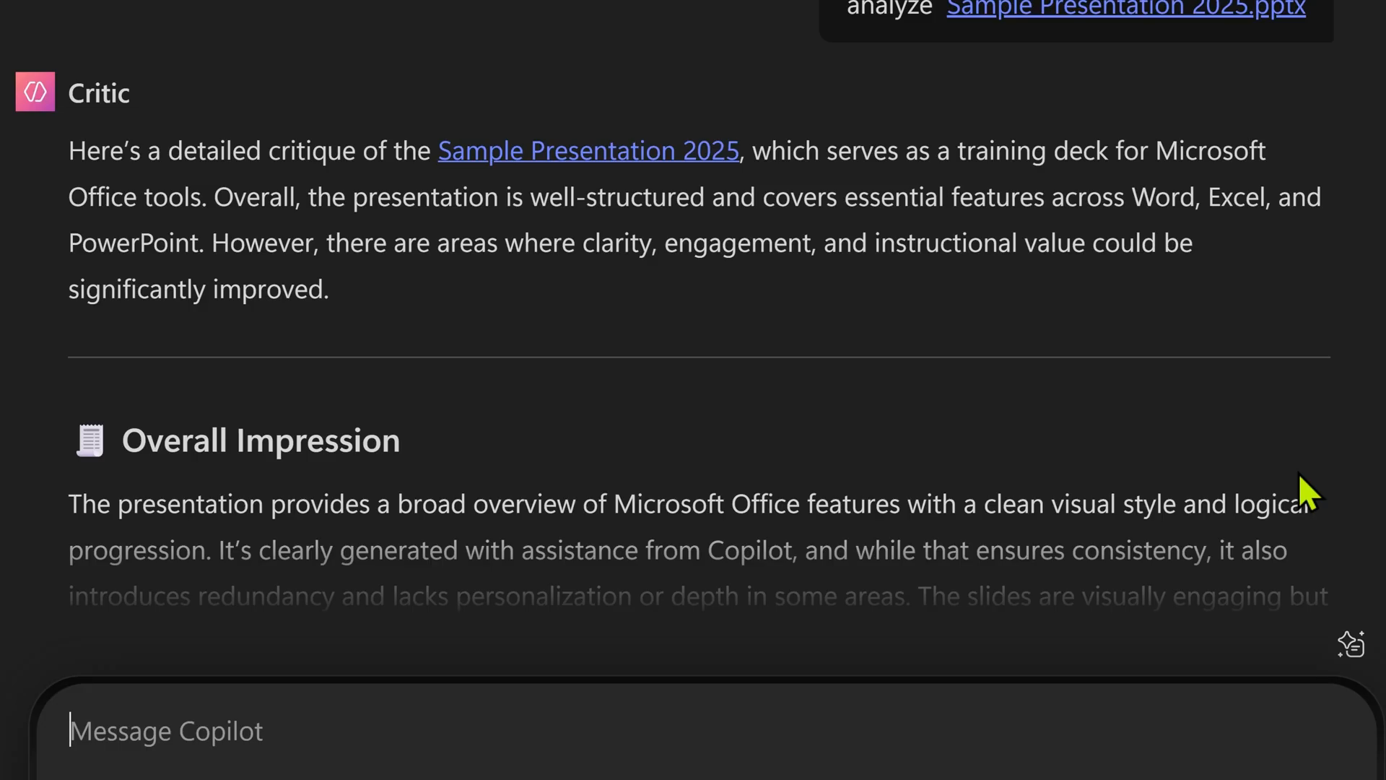
{"action": "scroll", "scroll_direction": "down", "scroll_amount": 3}
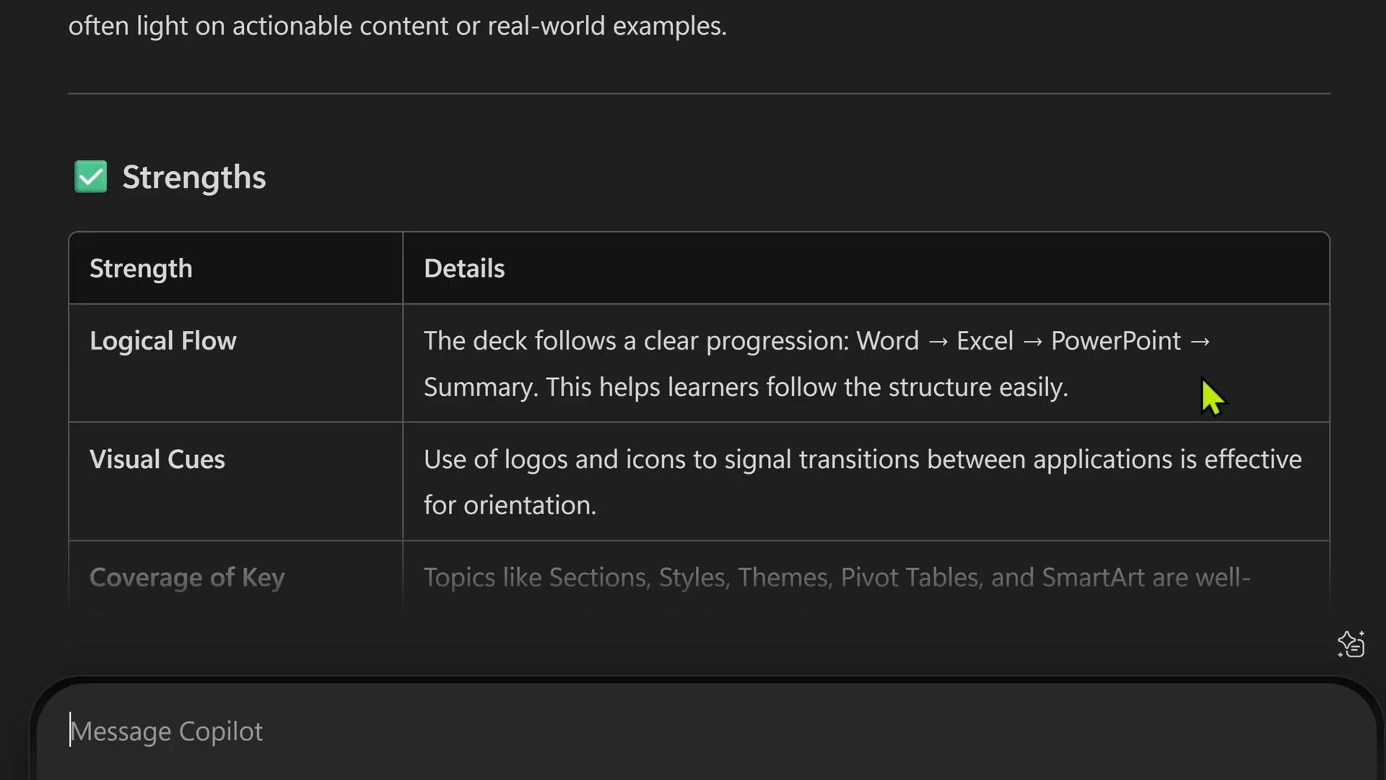
{"action": "scroll", "scroll_direction": "down", "scroll_amount": 3}
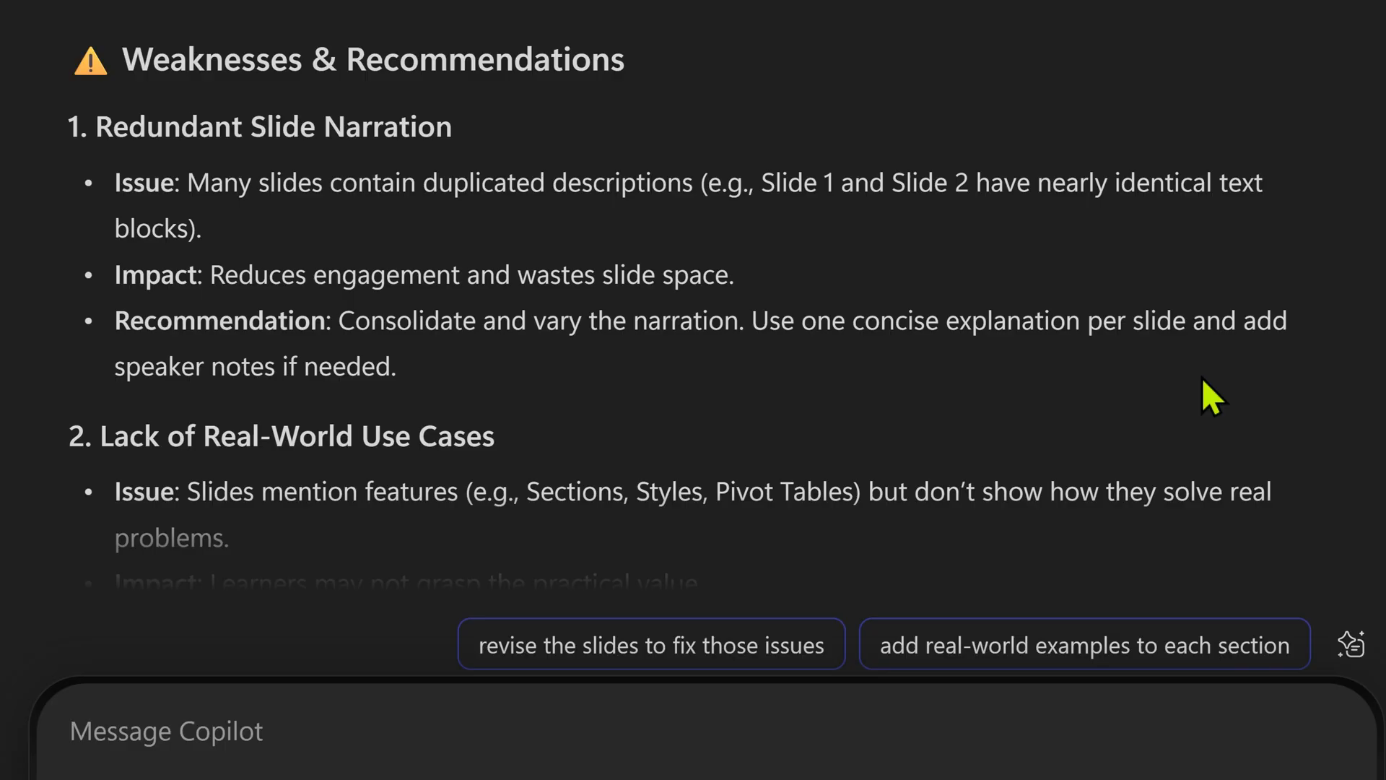
{"action": "scroll", "scroll_direction": "down", "scroll_amount": 3}
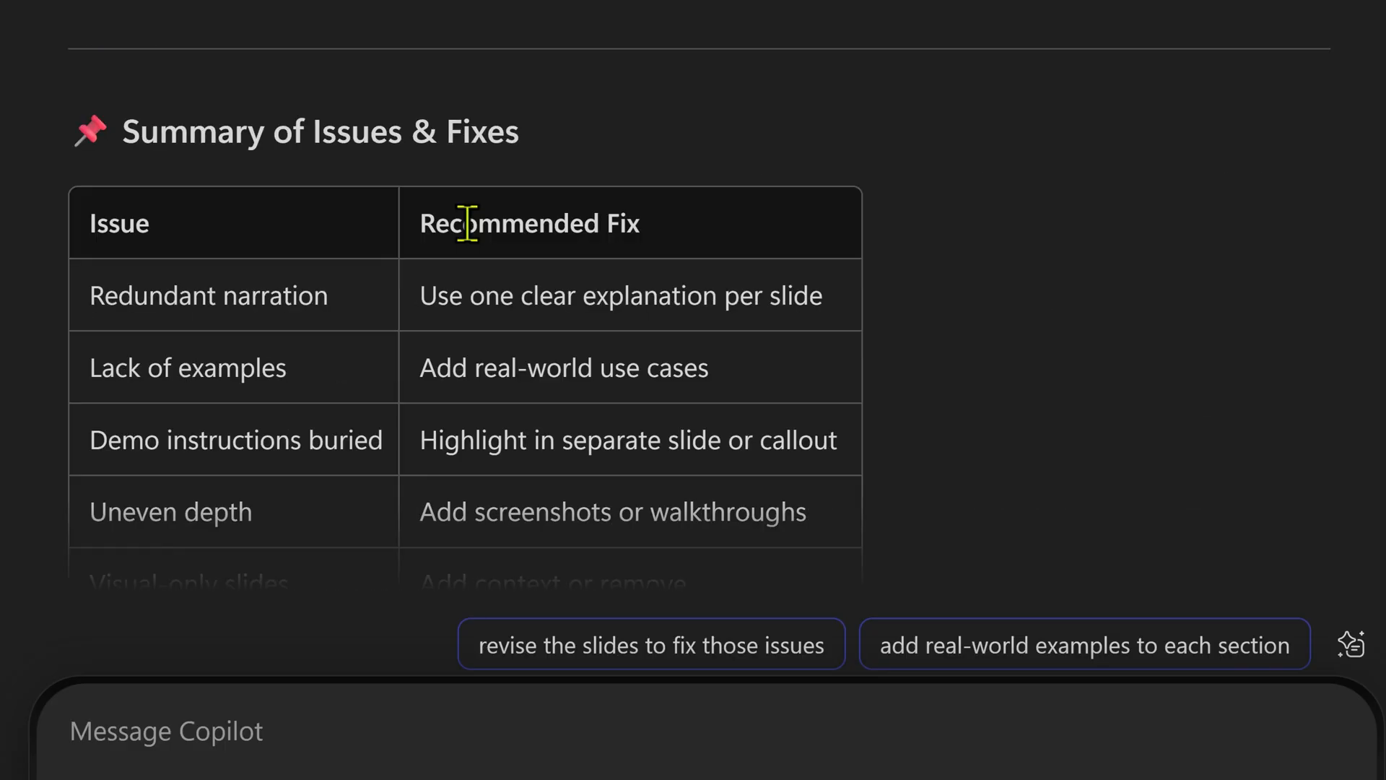